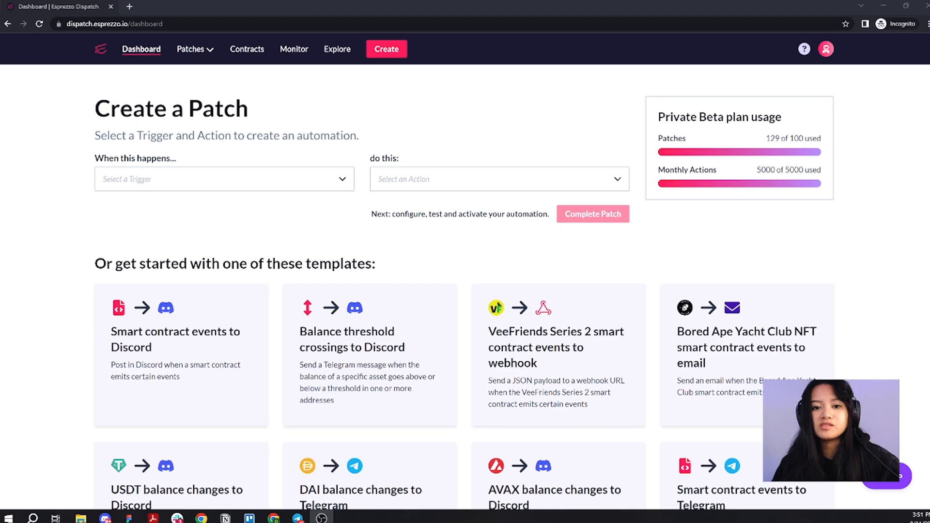
Choose 'Smart contract events emitted' as the trigger and review the available actions.
left_click(498, 179)
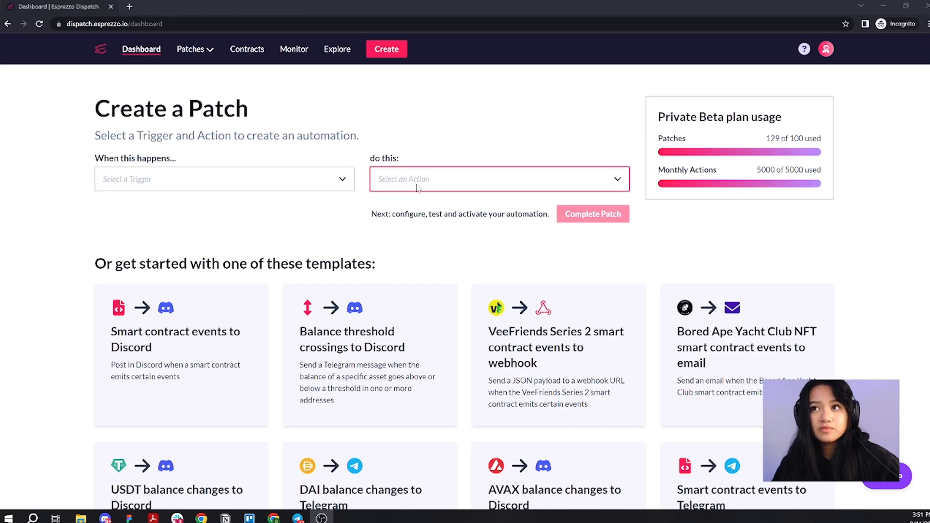
left_click(224, 178)
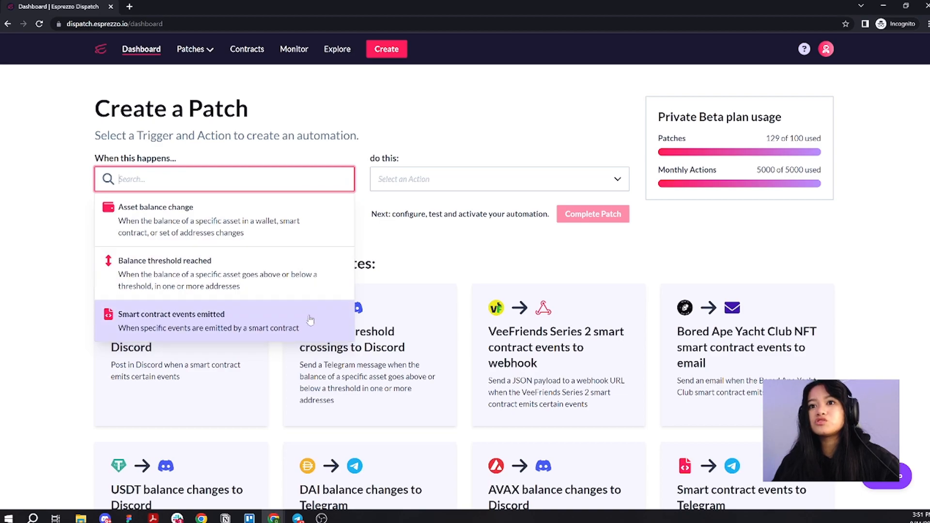
left_click(170, 320)
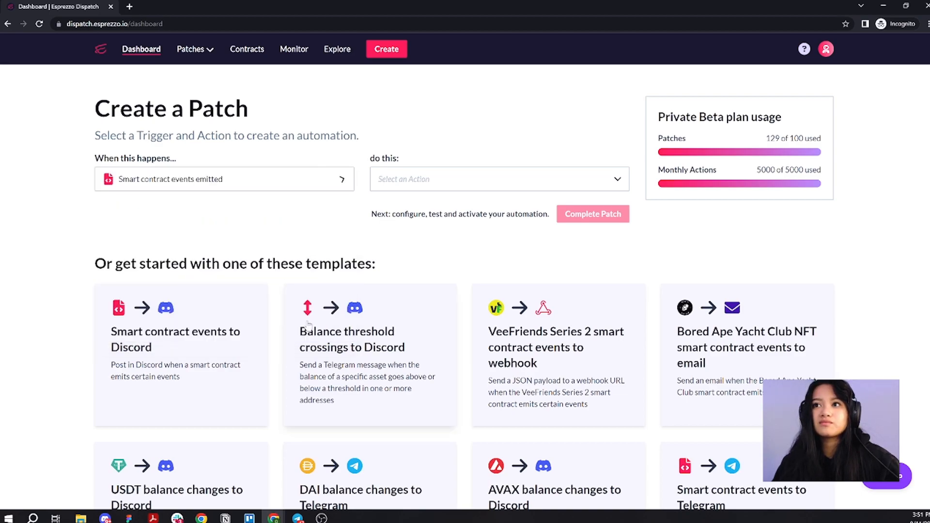
left_click(498, 178)
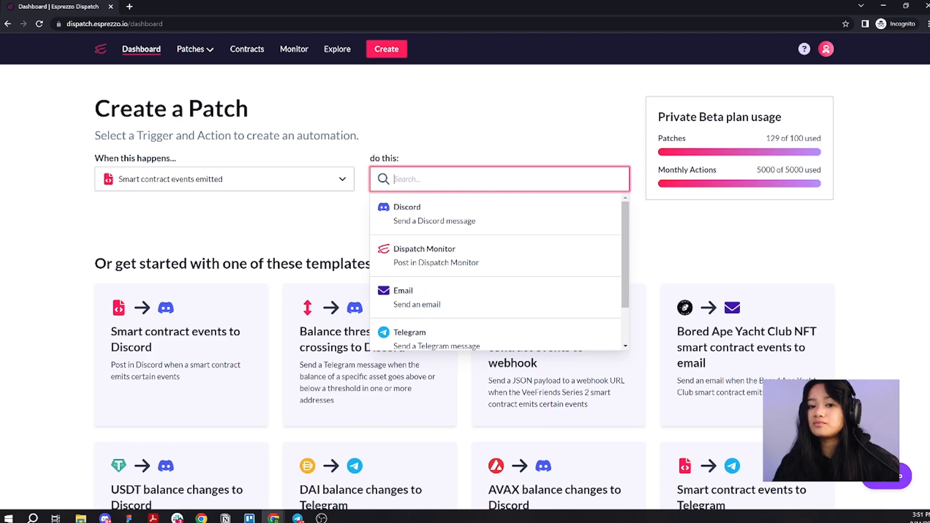
mouse_move(435, 213)
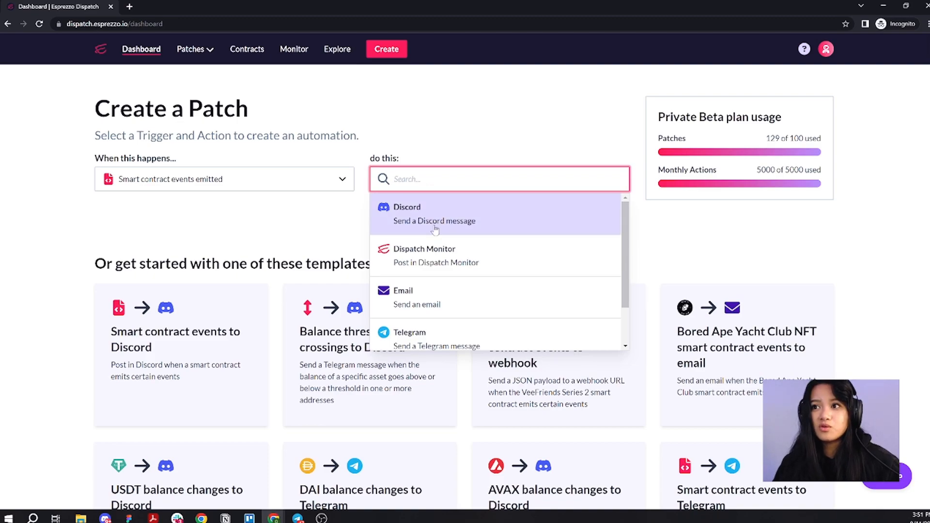
scroll("down", 3)
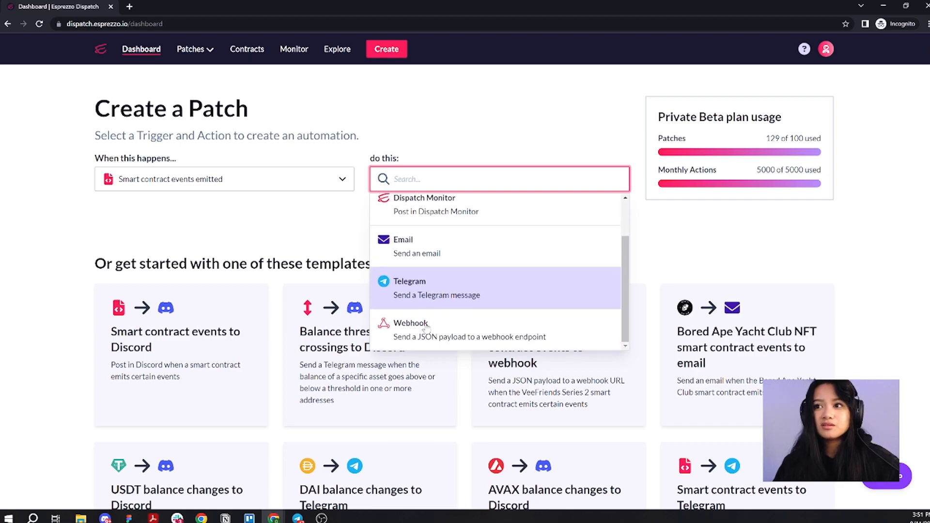
mouse_move(427, 331)
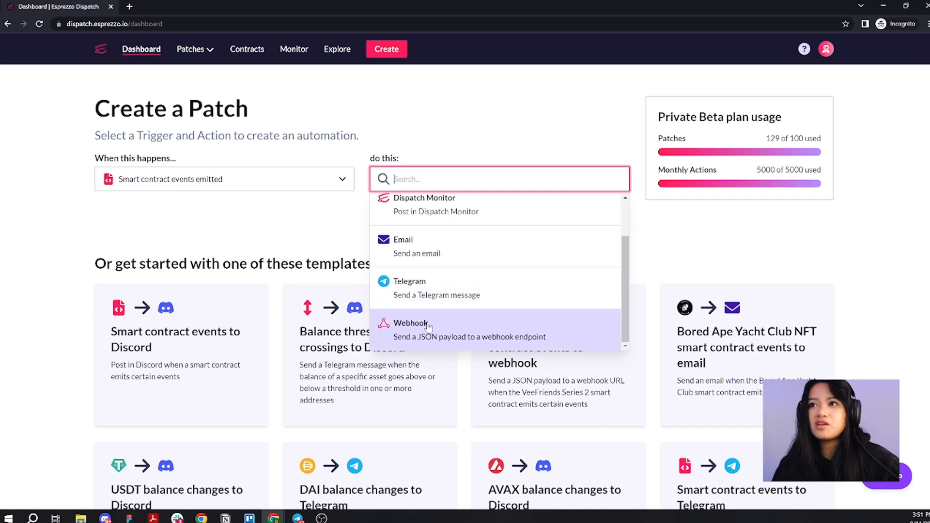
scroll("up", 3)
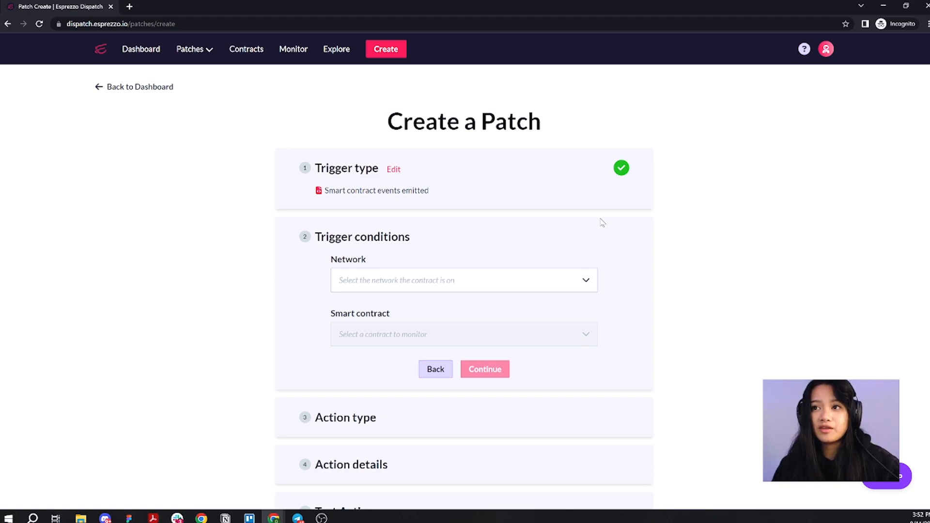
Set the network to Ethereum and start adding a new smart contract.
left_click(464, 280)
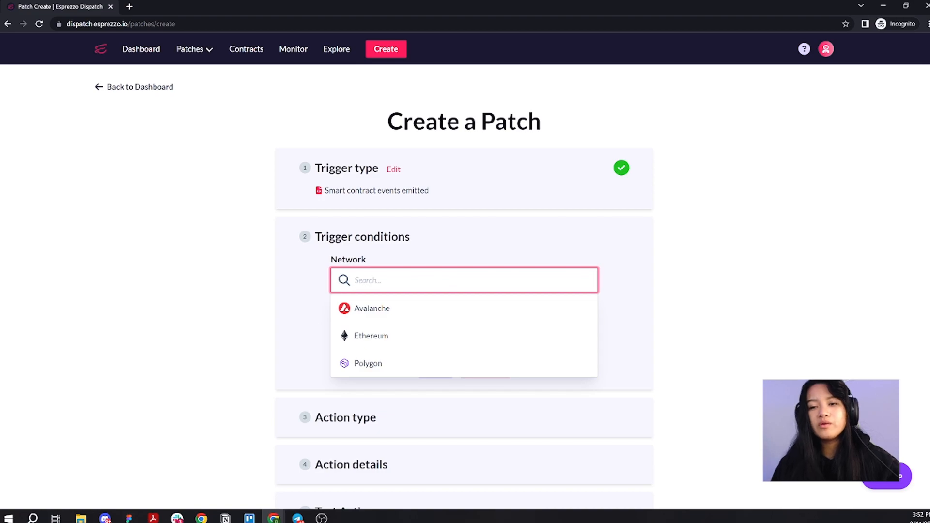
left_click(371, 335)
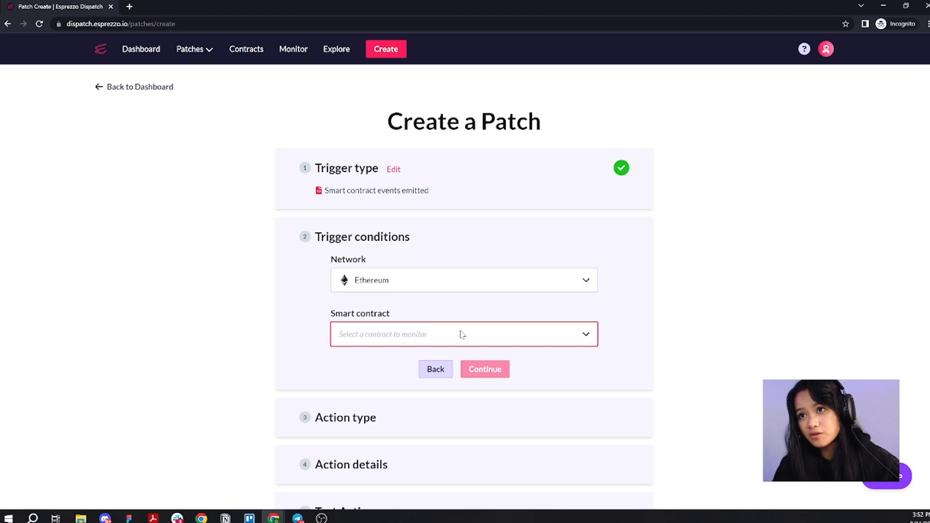
left_click(463, 335)
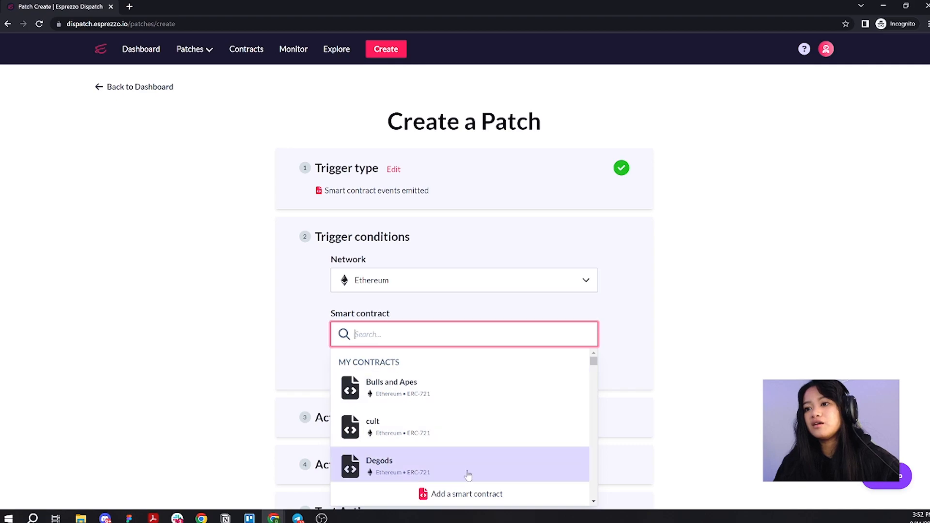
mouse_move(466, 498)
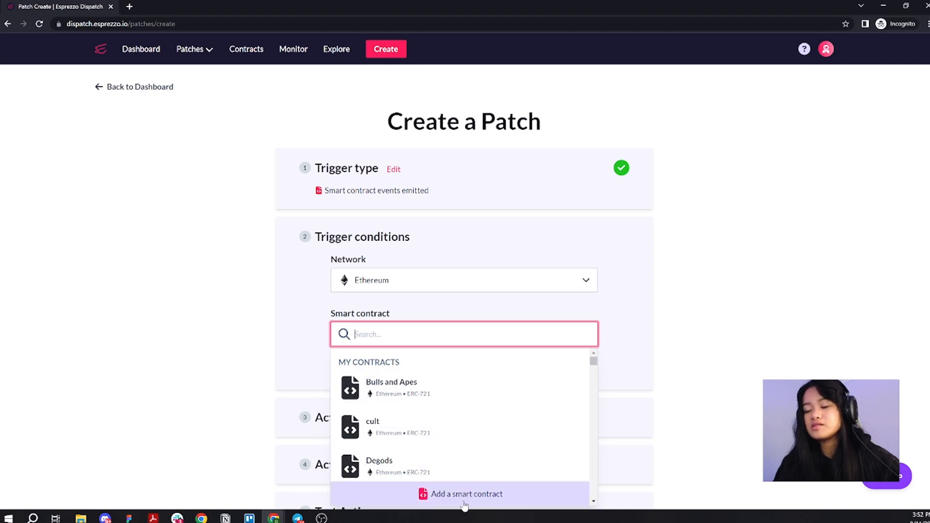
left_click(467, 493)
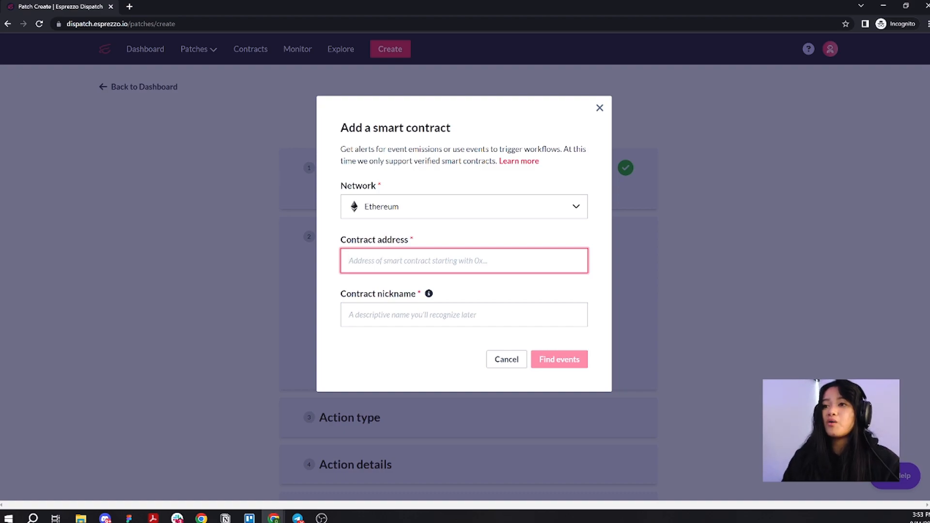
Add the contract 0x6c3ea9...A0e8 nicknamed 'PayPal USD' and find its events.
type("0x6c3ea903640685200629077OBEdFcAbA0e23A0e8")
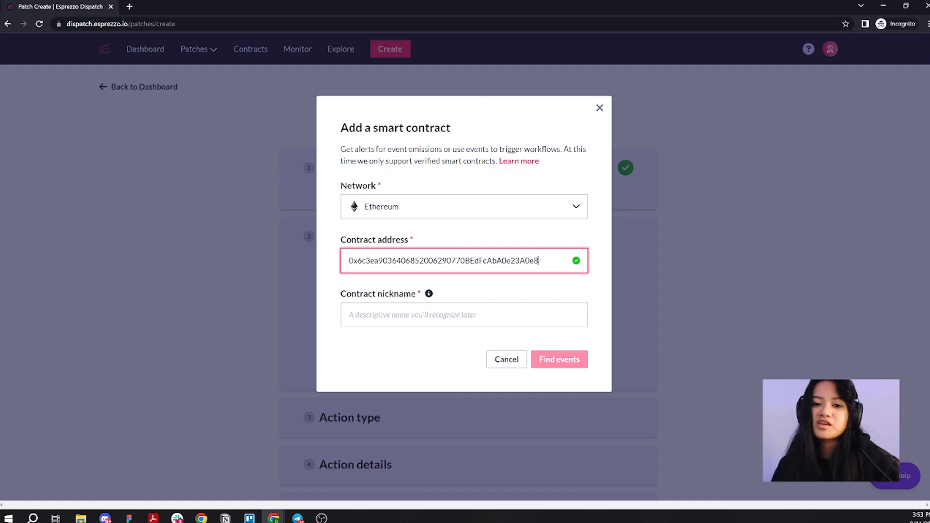
left_click(463, 314)
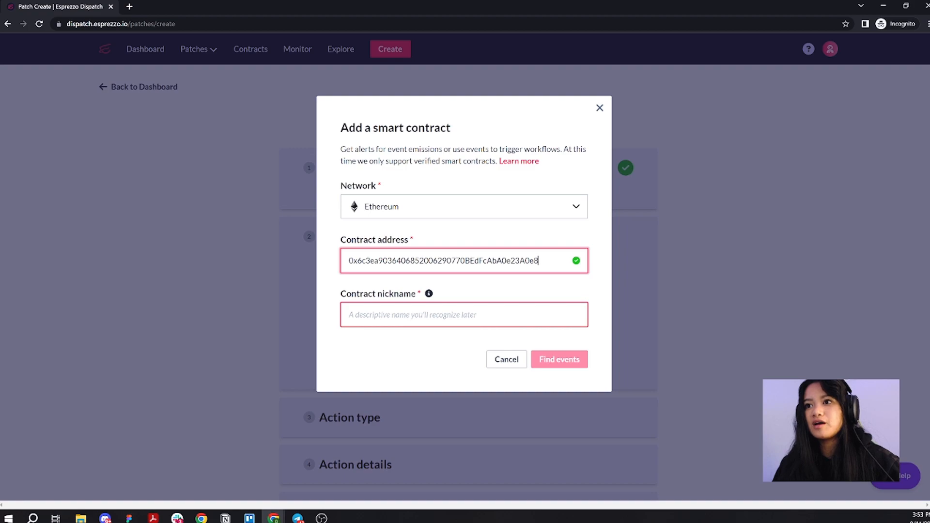
type("PayPal USD")
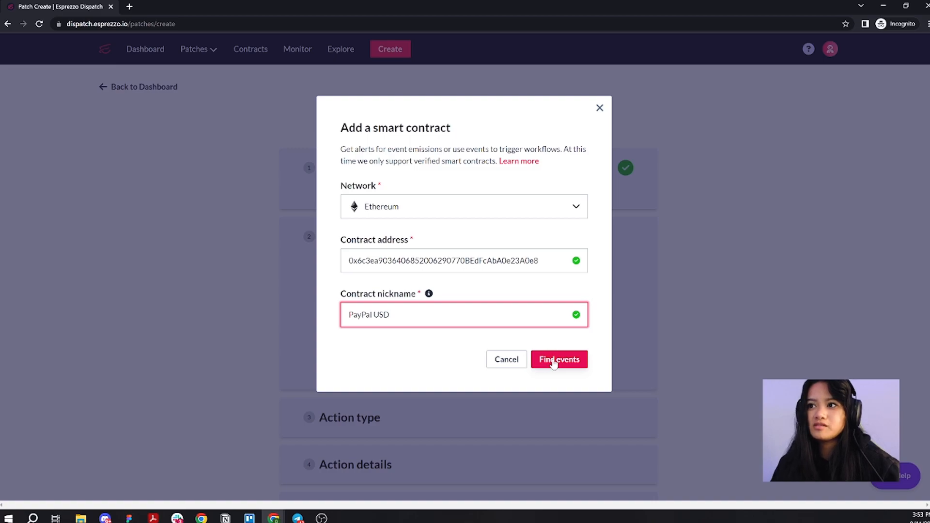
left_click(558, 358)
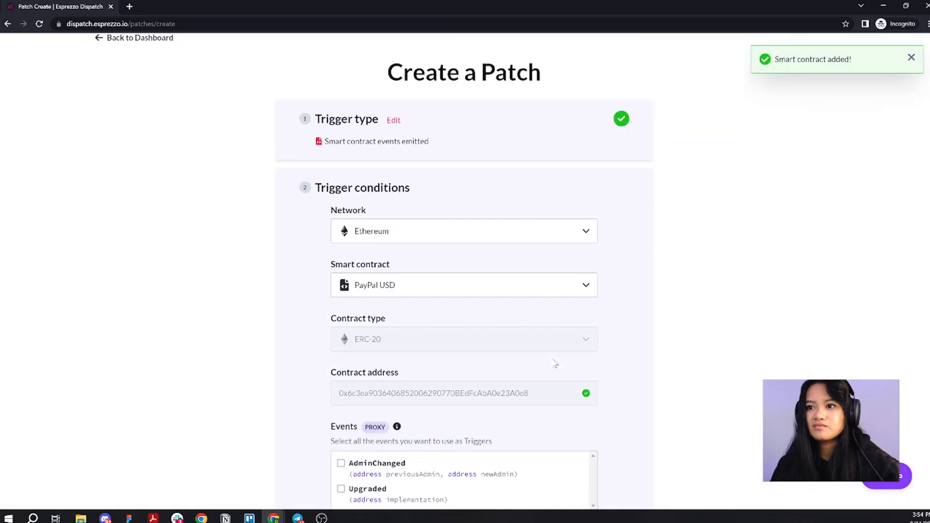
Select AddressFrozen from the Implementation events as the trigger event and continue.
scroll("up", 3)
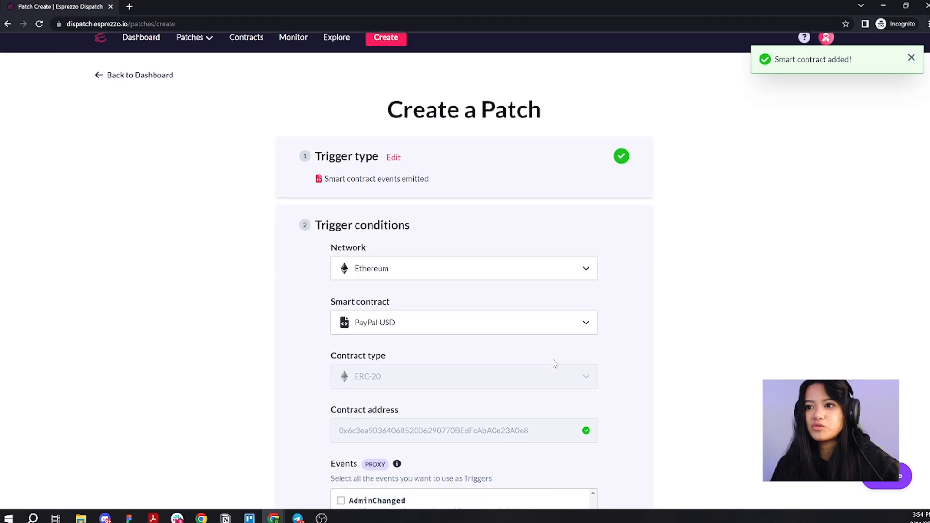
scroll("down", 3)
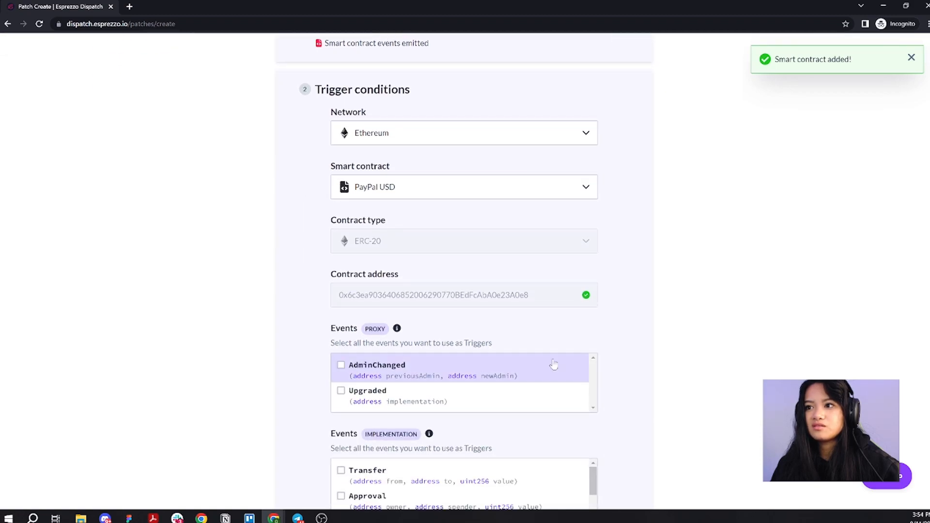
scroll("down", 3)
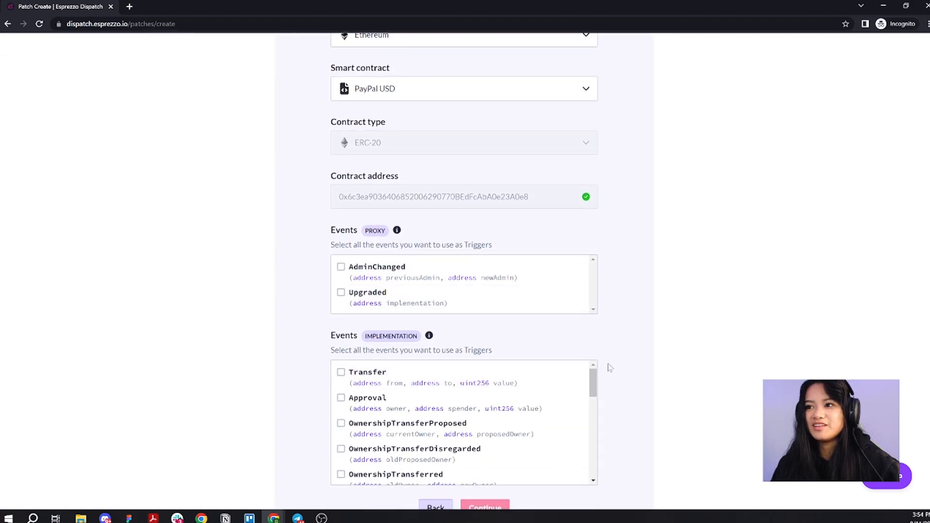
mouse_move(618, 368)
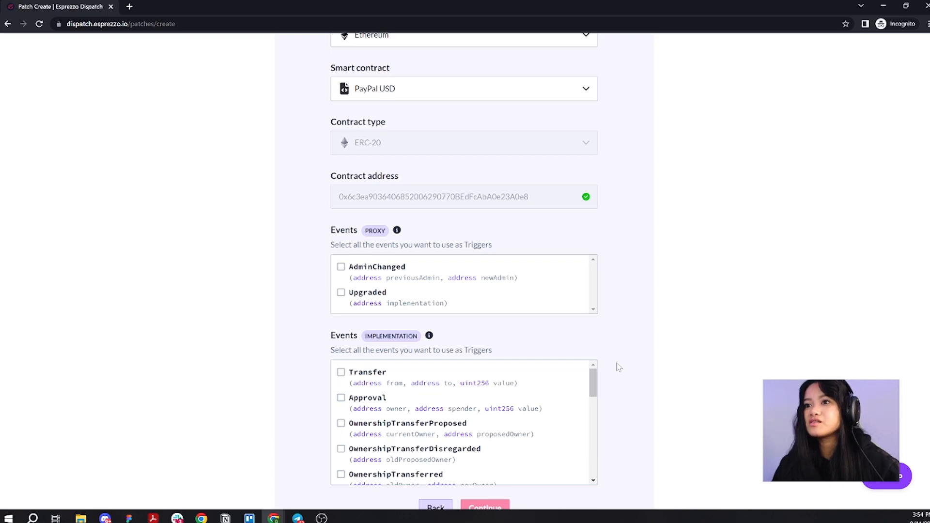
scroll("down", 3)
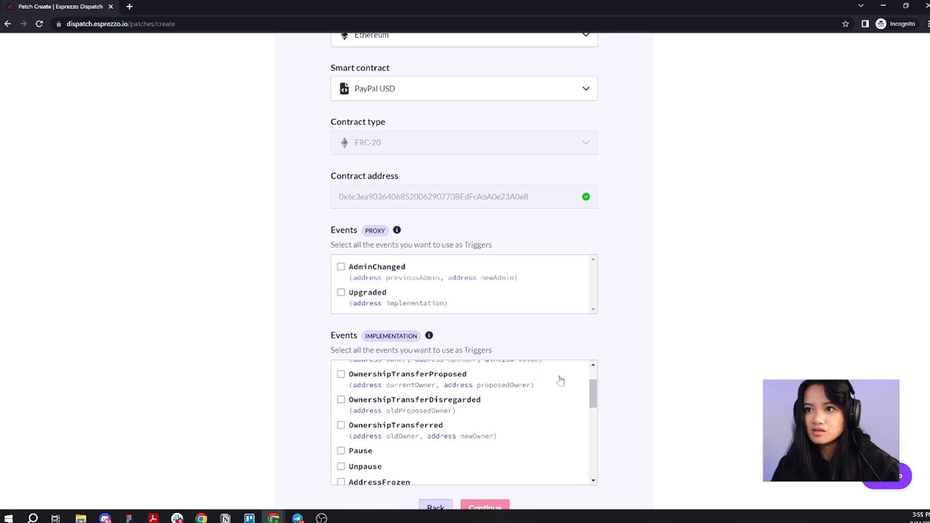
scroll("down", 3)
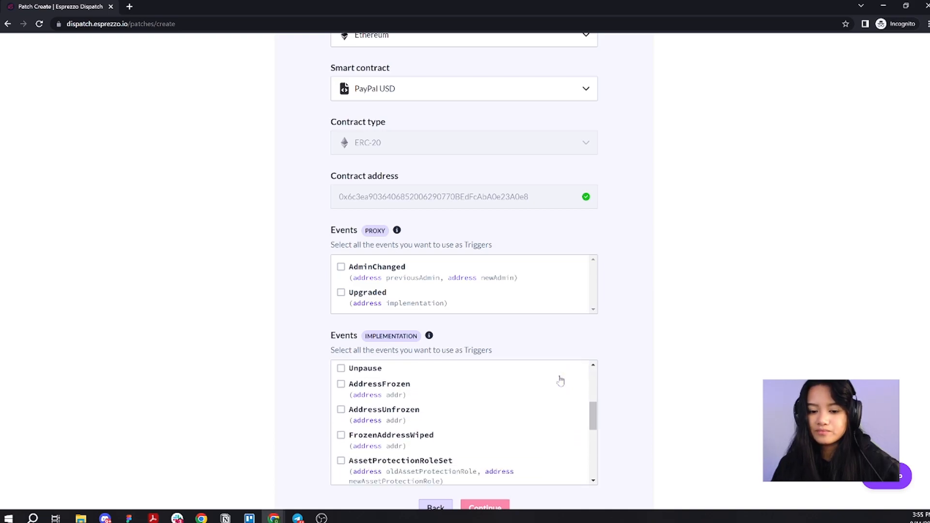
scroll("down", 3)
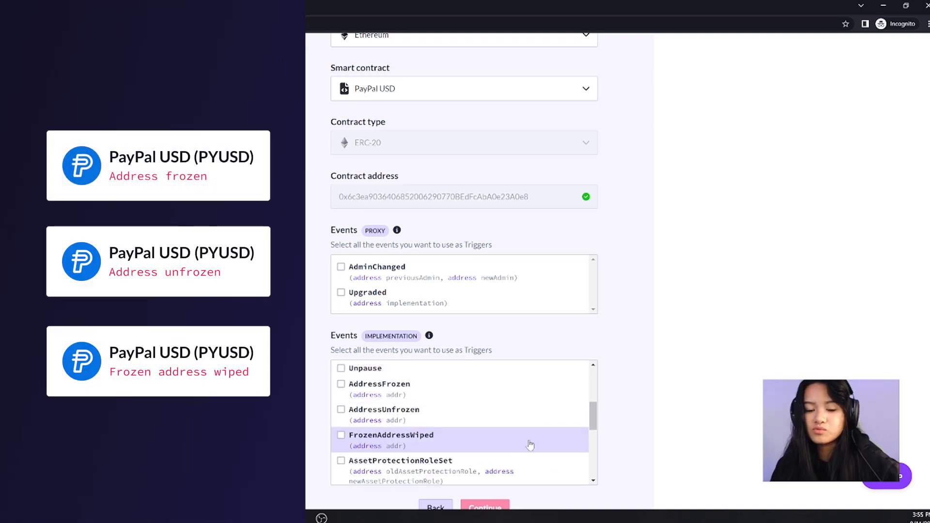
scroll("down", 3)
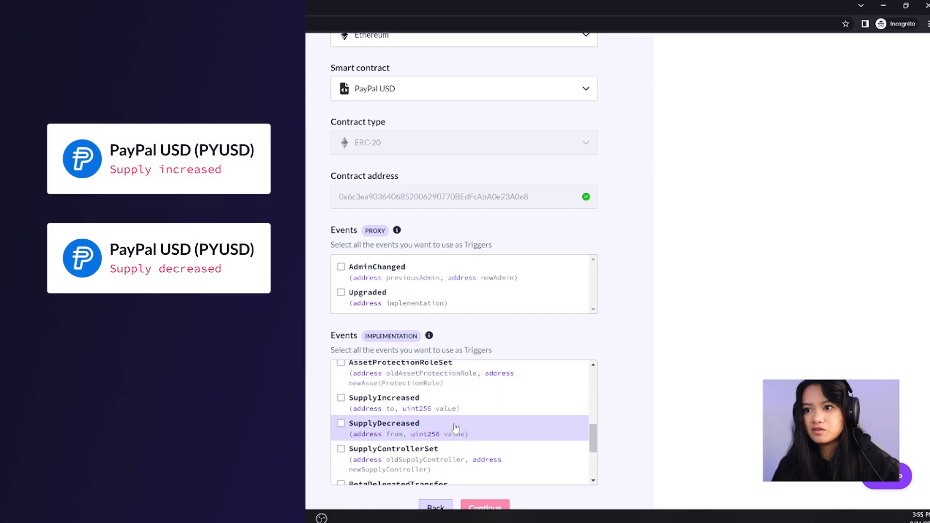
scroll("up", 3)
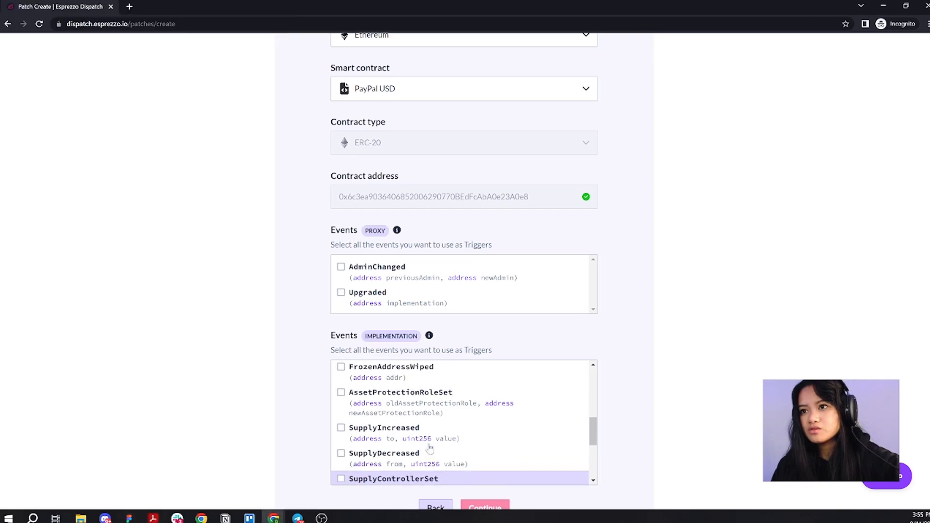
scroll("up", 3)
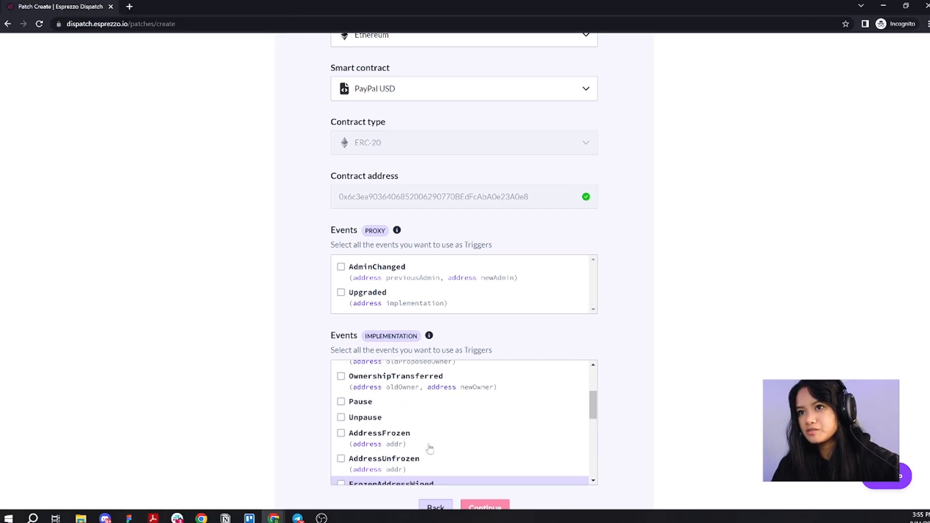
scroll("up", 3)
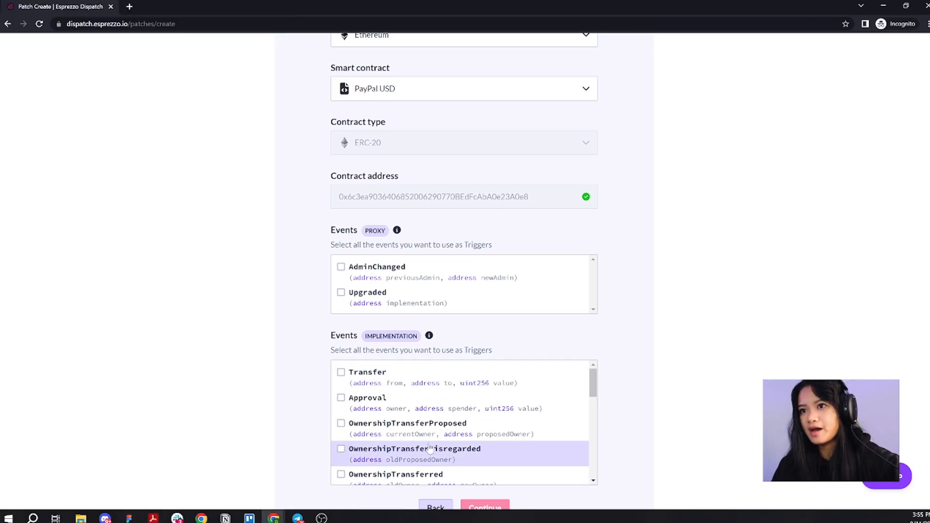
scroll("down", 3)
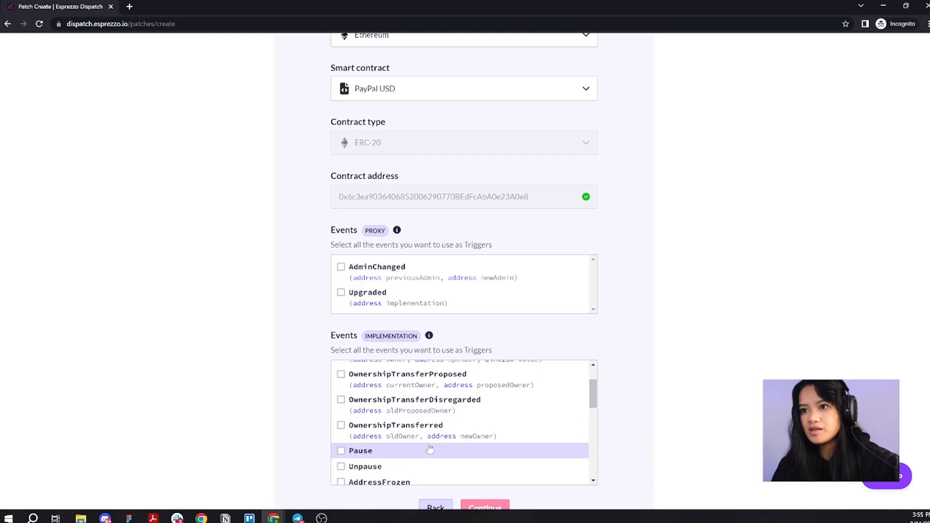
scroll("down", 3)
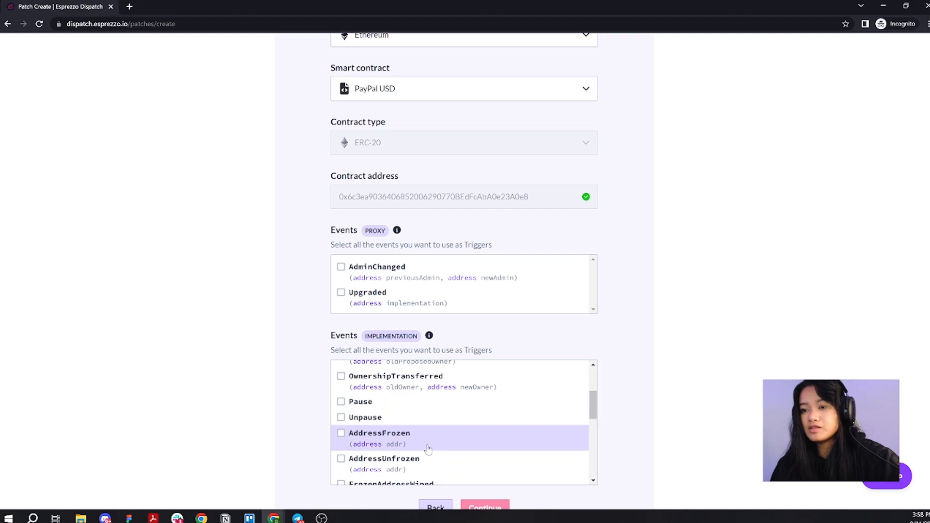
left_click(341, 433)
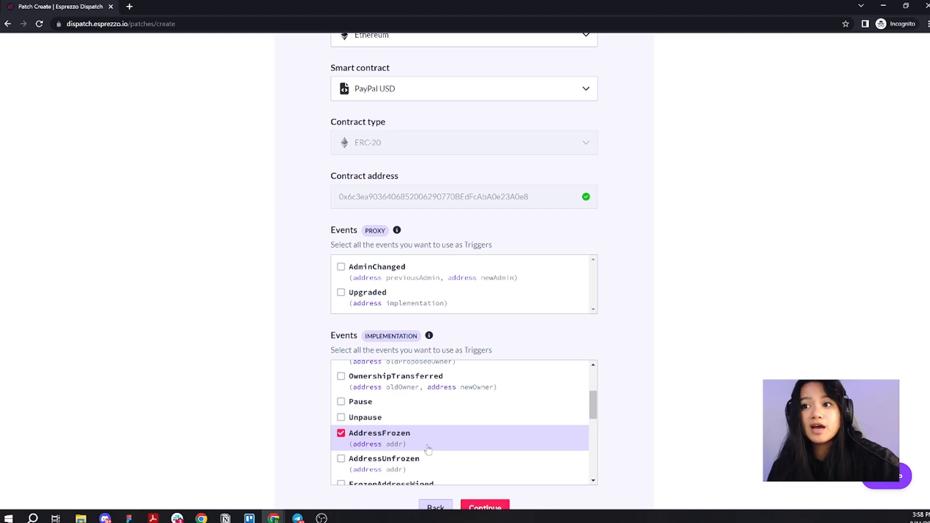
mouse_move(486, 507)
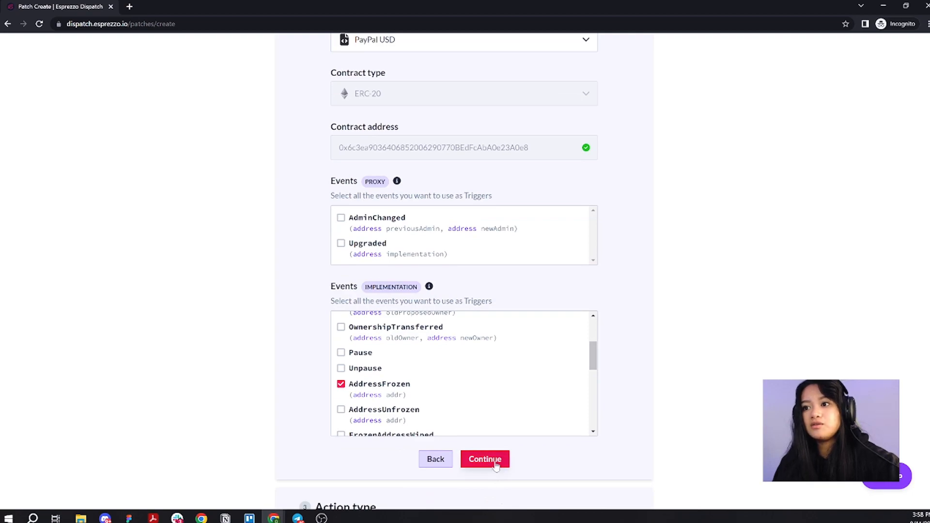
left_click(485, 458)
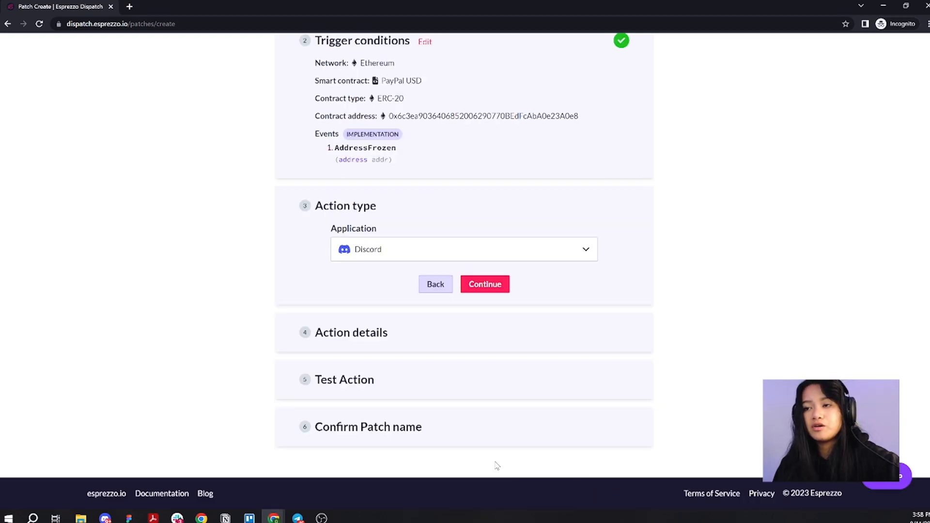
Confirm Discord as the action application.
left_click(465, 249)
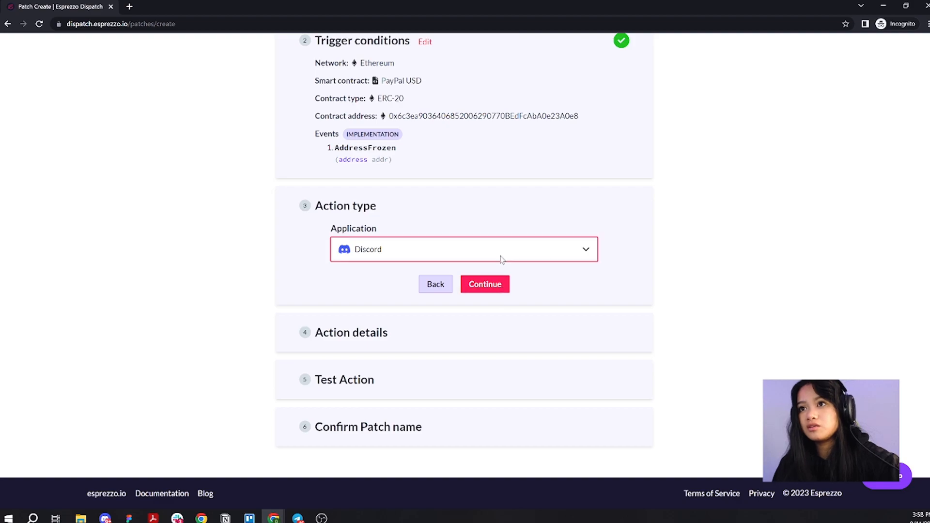
left_click(464, 249)
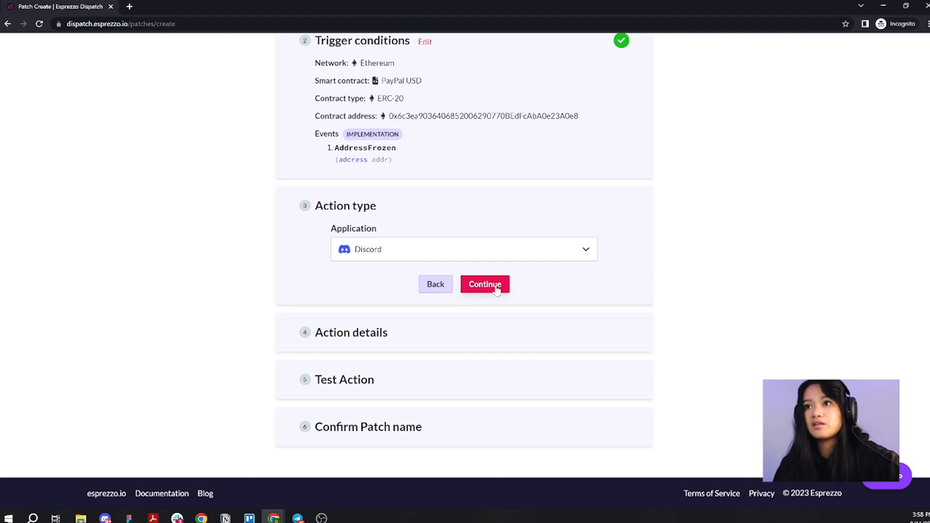
left_click(485, 284)
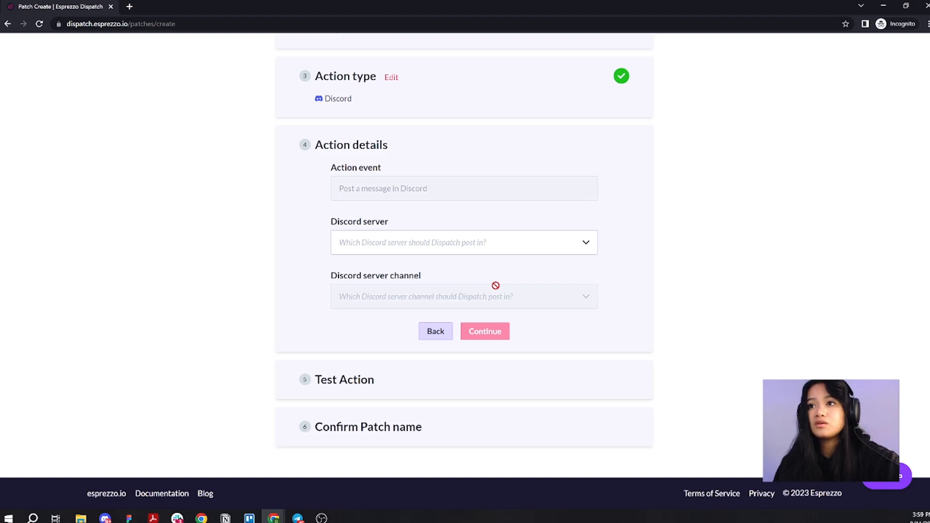
Target the smart-contracts channel of Esprezzo Testing Server and continue.
left_click(464, 242)
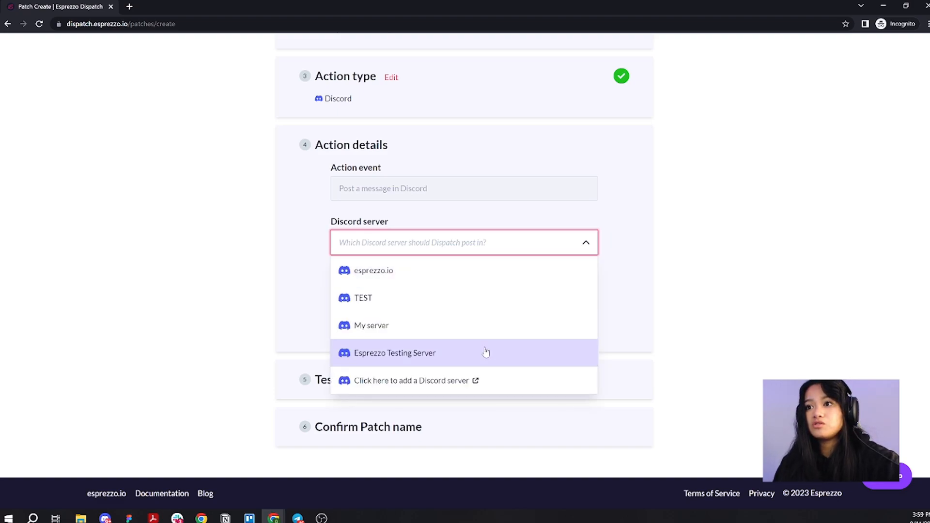
left_click(395, 353)
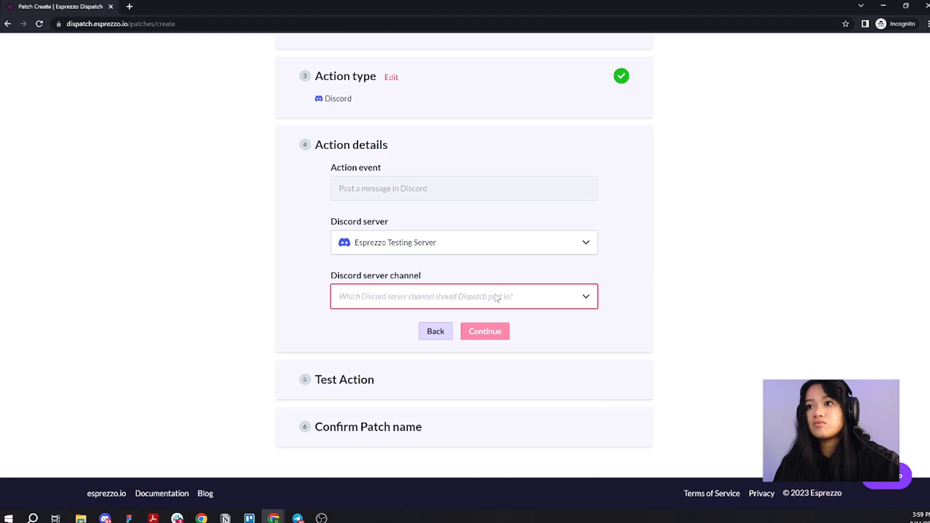
left_click(464, 297)
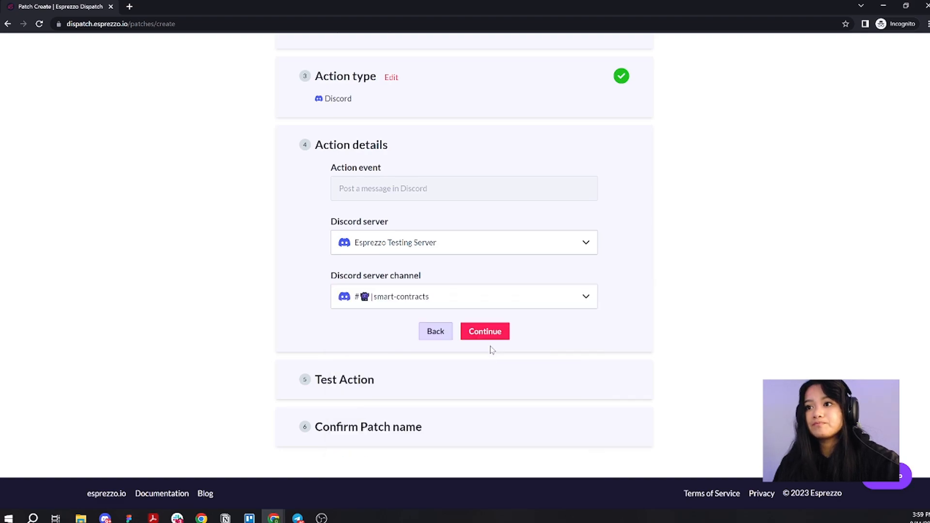
left_click(485, 331)
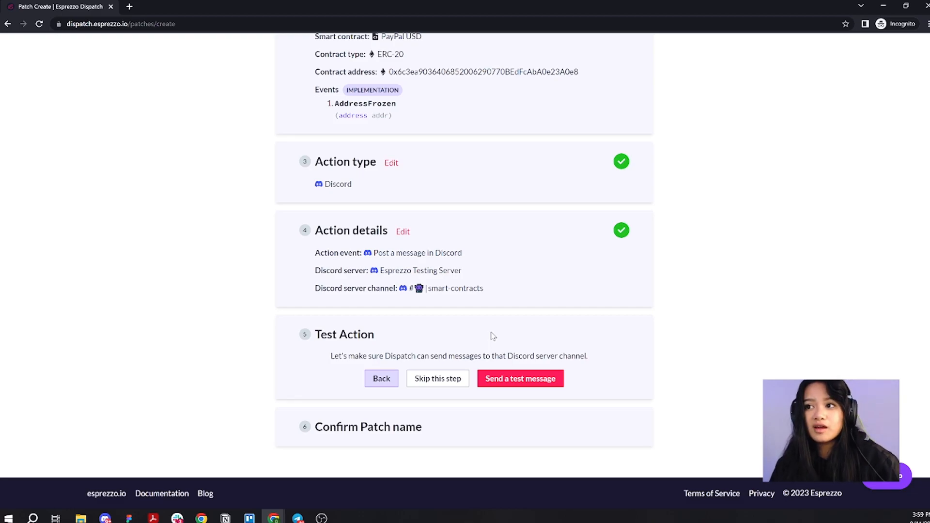
Send a successful test message to Discord and continue to patch naming.
left_click(520, 379)
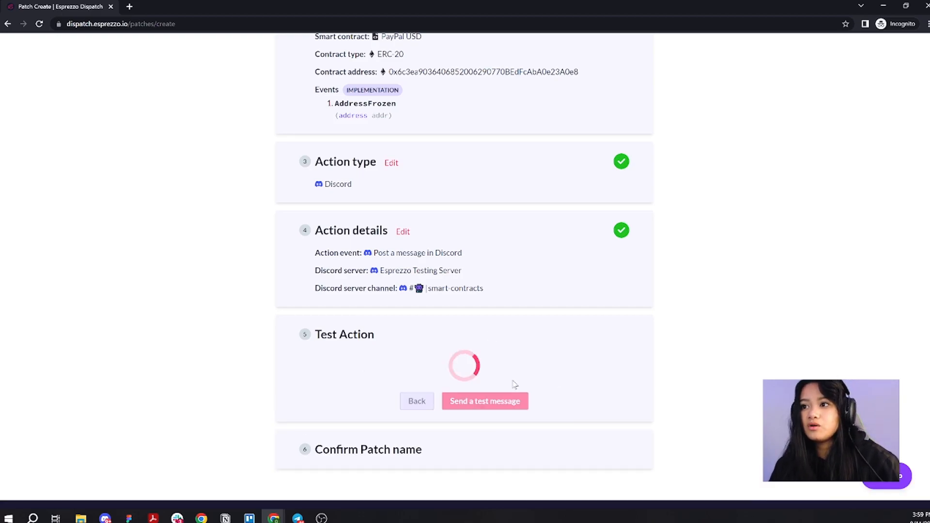
left_click(484, 401)
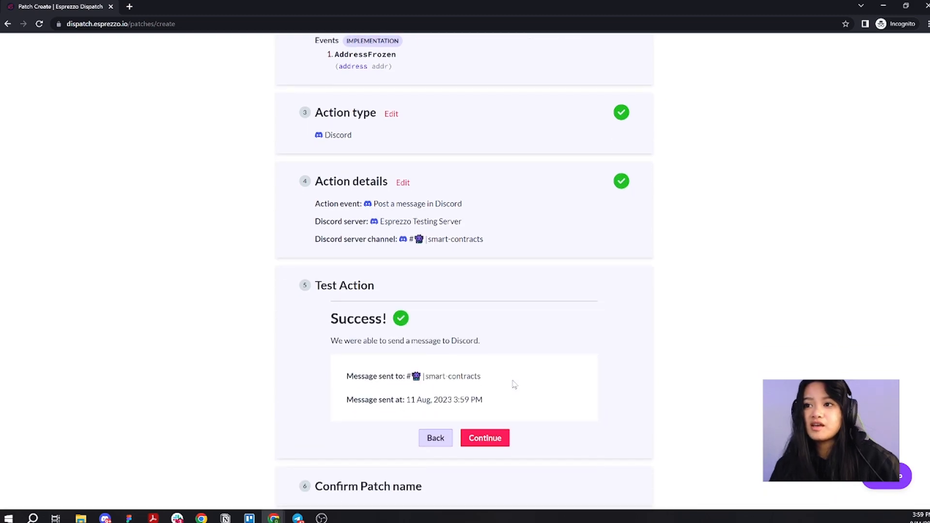
mouse_move(513, 387)
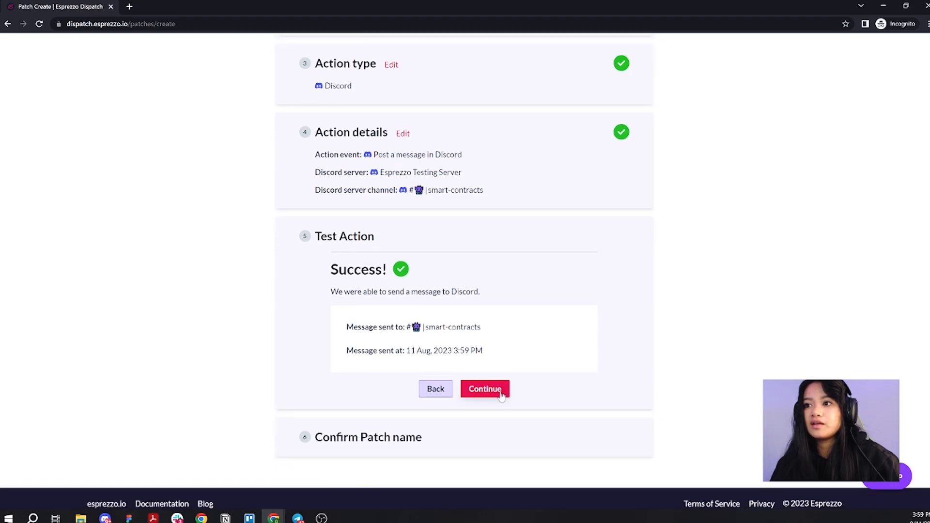
left_click(484, 388)
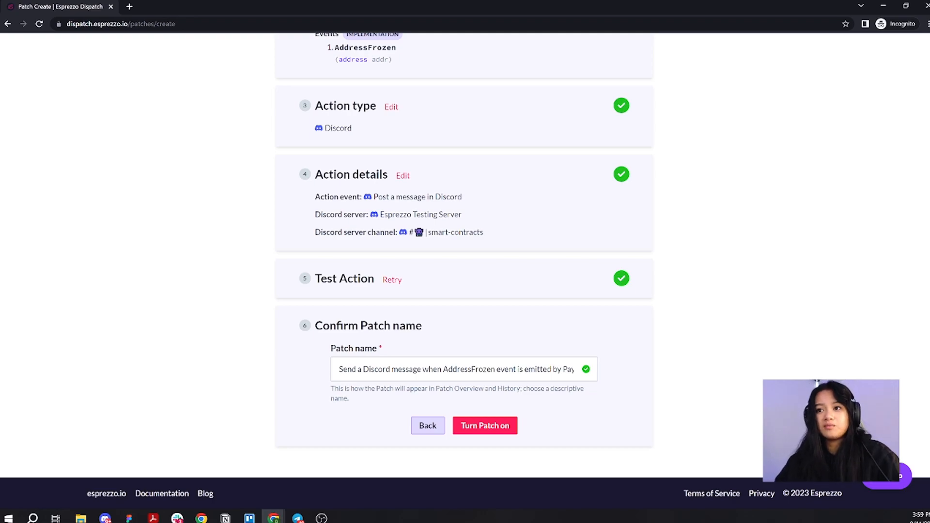
Name the patch 'PYUSD Frozen Address to Discord' and turn it on.
left_click(460, 369)
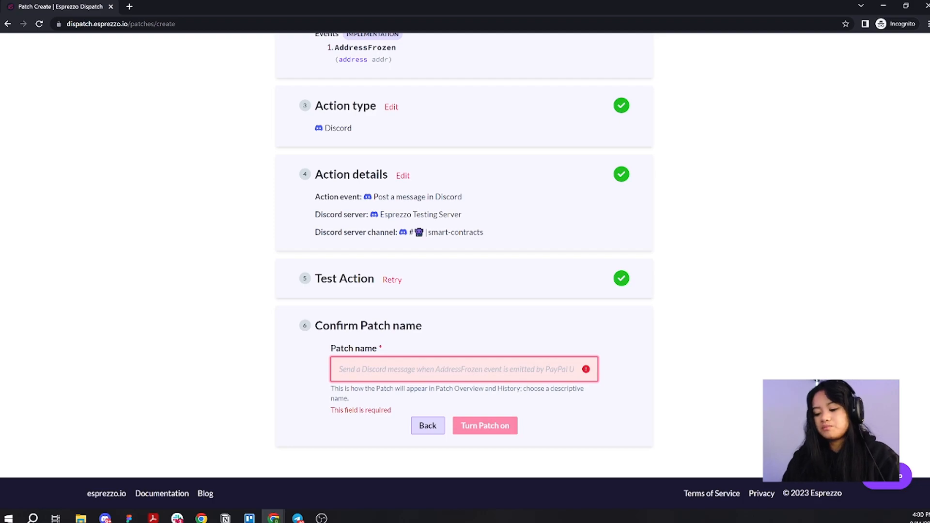
type("PYUSD")
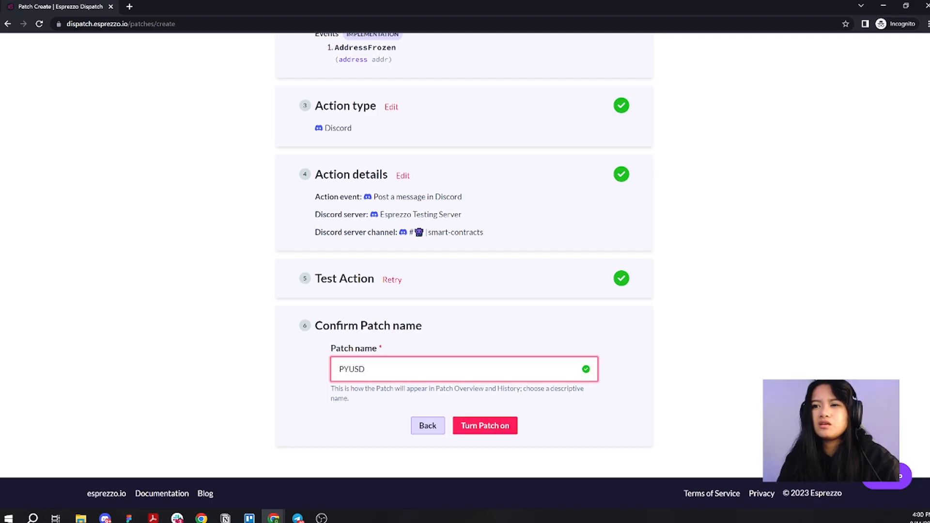
type("Frozen Addr")
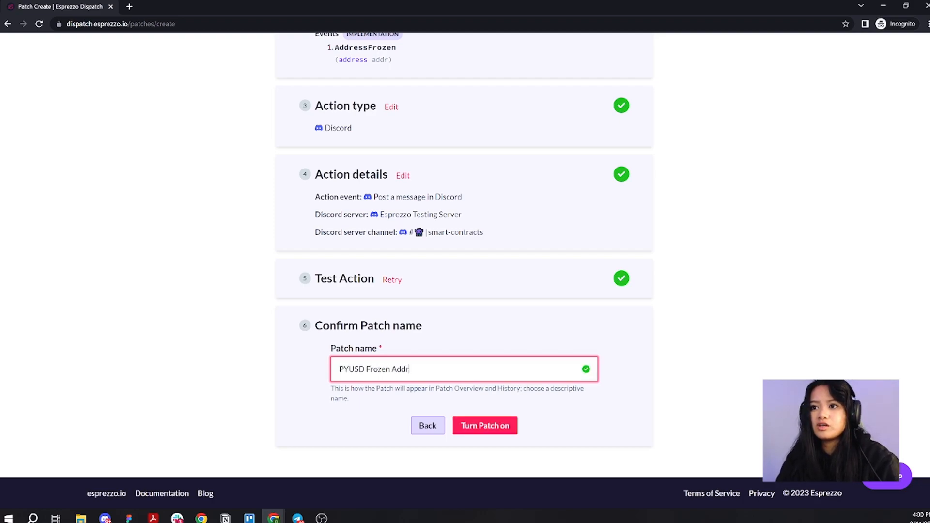
type("ress to Discord")
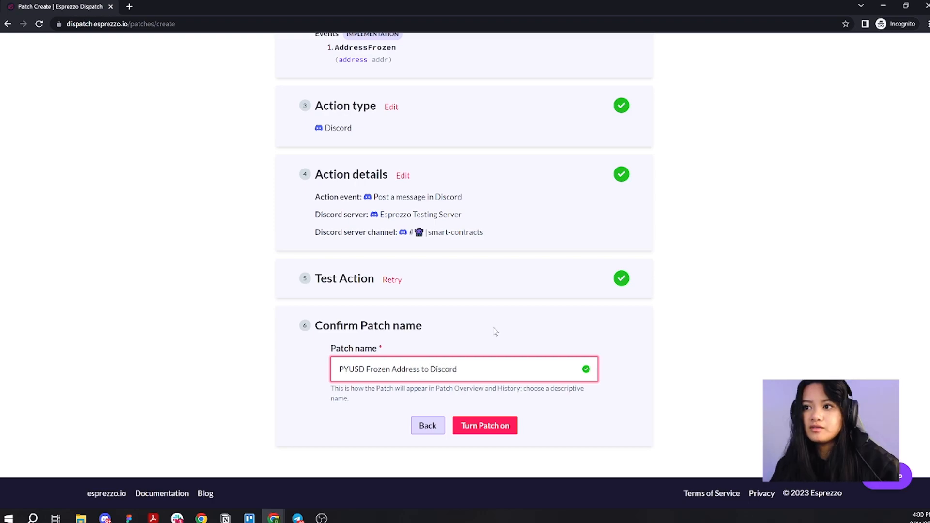
left_click(484, 426)
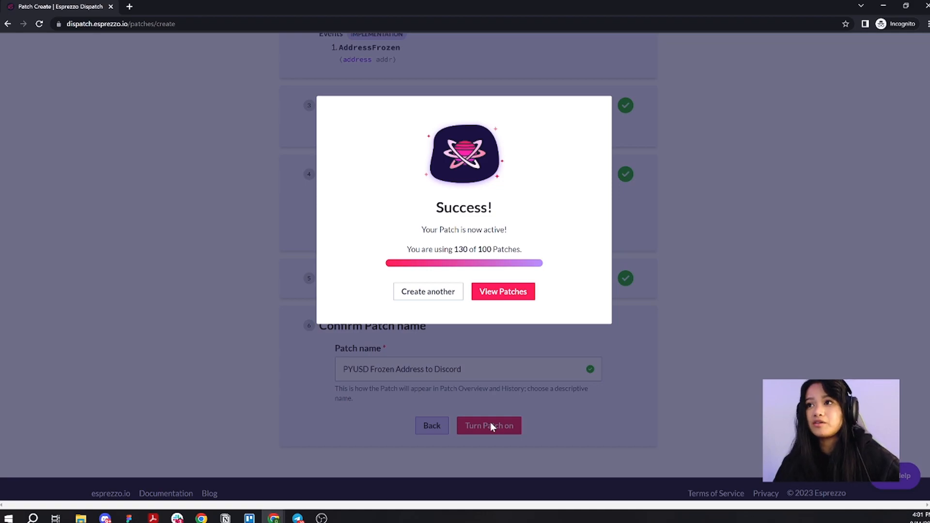
mouse_move(500, 388)
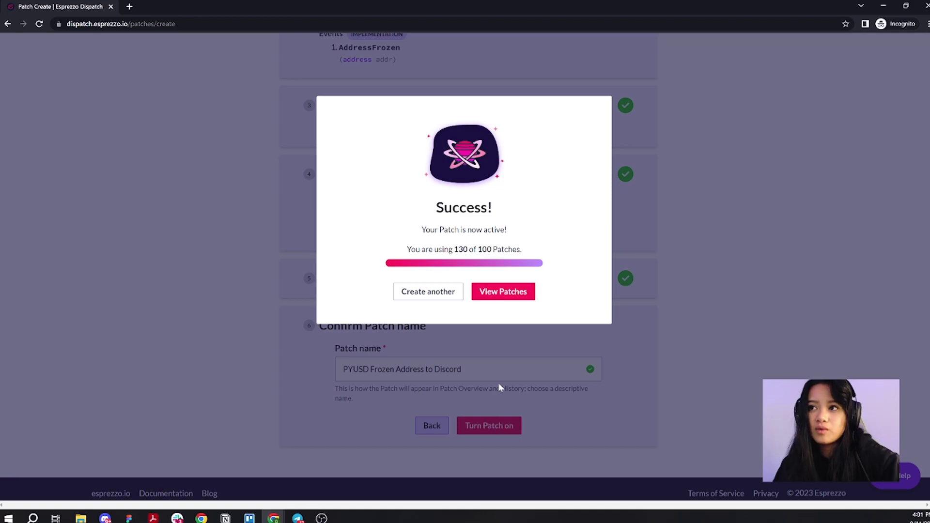
View the patch list, expand the PYUSD Frozen Address to Discord patch and show its options.
left_click(503, 292)
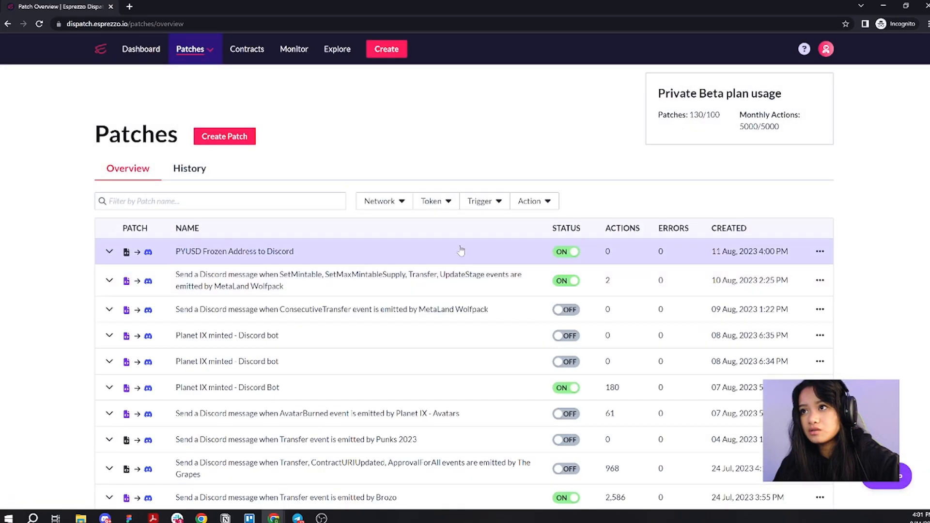
left_click(109, 251)
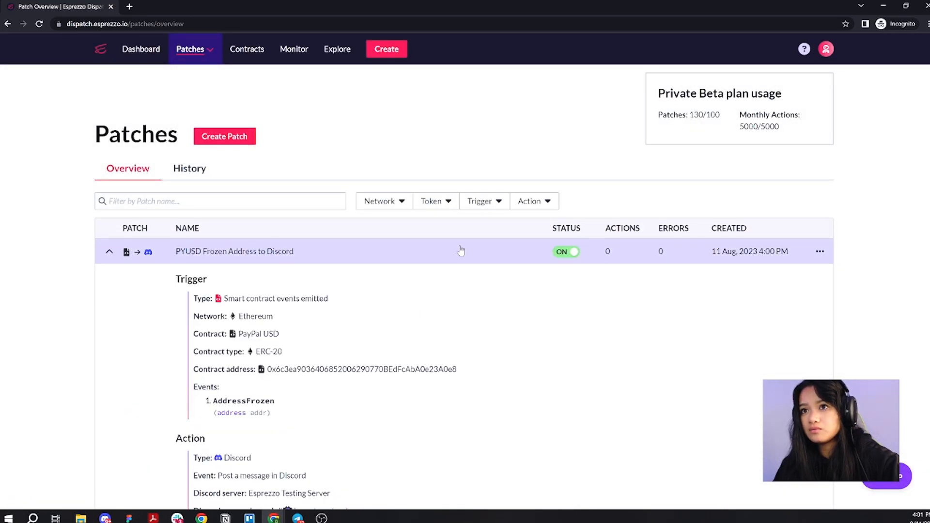
scroll("down", 3)
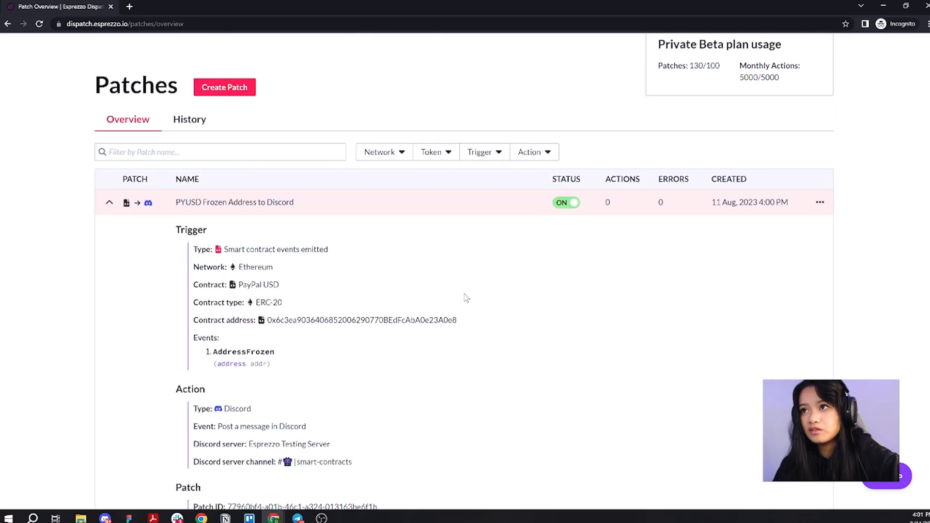
mouse_move(642, 248)
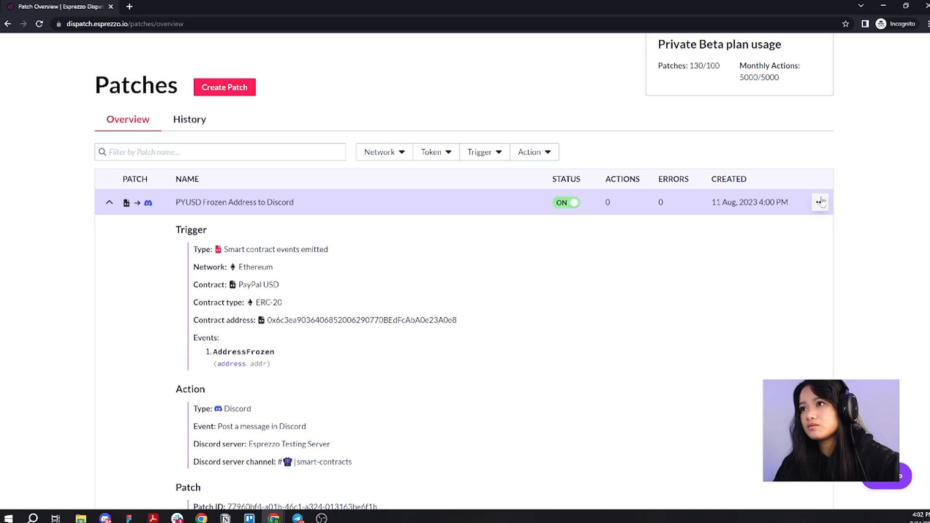
left_click(820, 201)
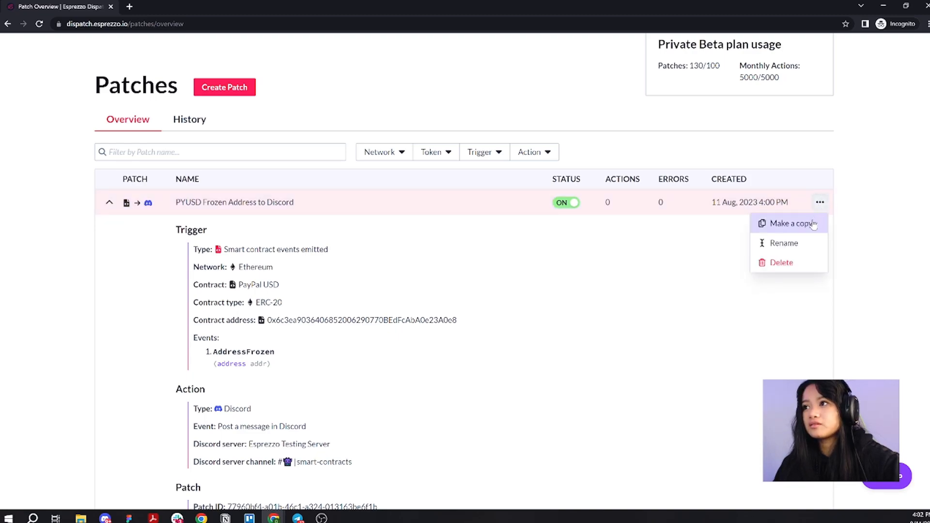
Duplicate the patch and reopen its trigger conditions for editing.
left_click(791, 223)
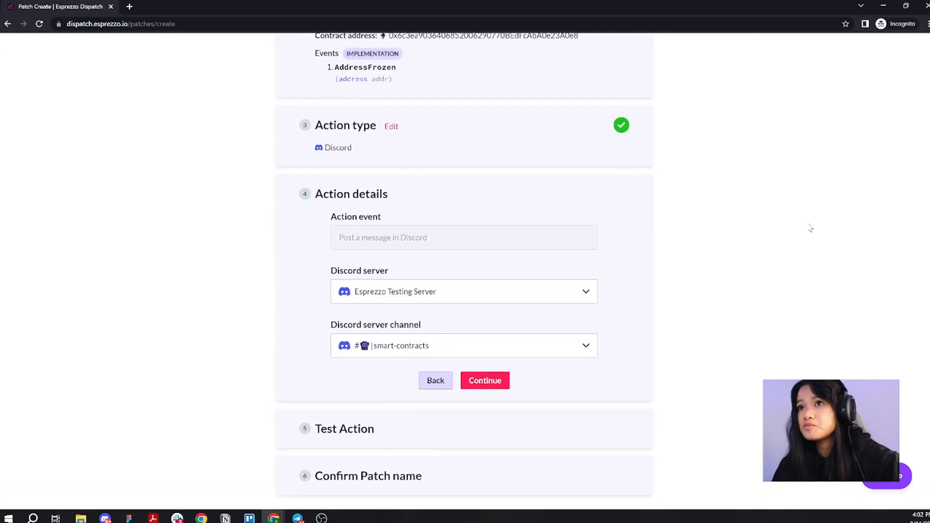
scroll("up", 3)
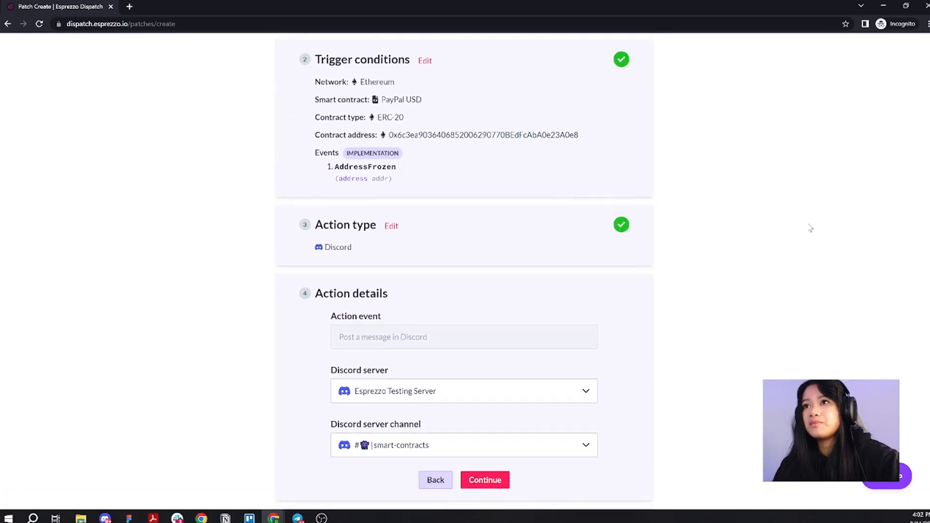
scroll("up", 3)
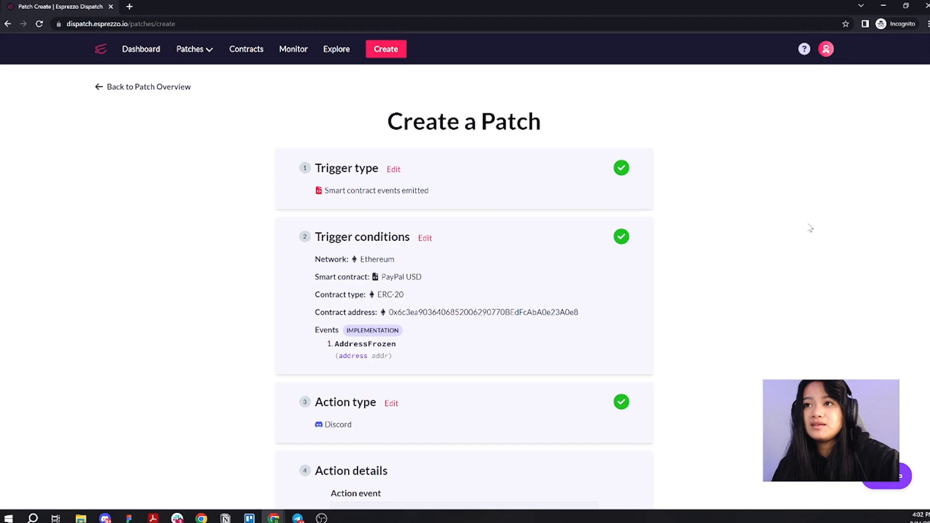
scroll("down", 3)
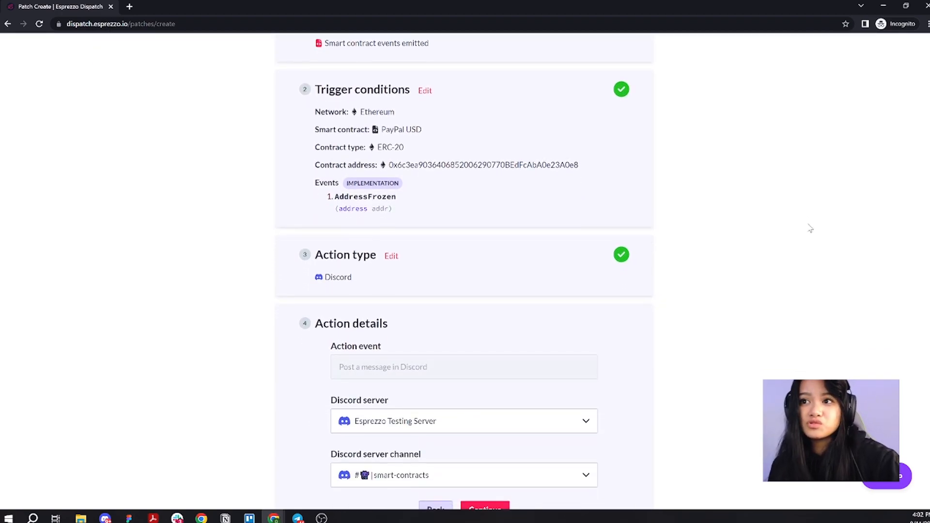
scroll("down", 3)
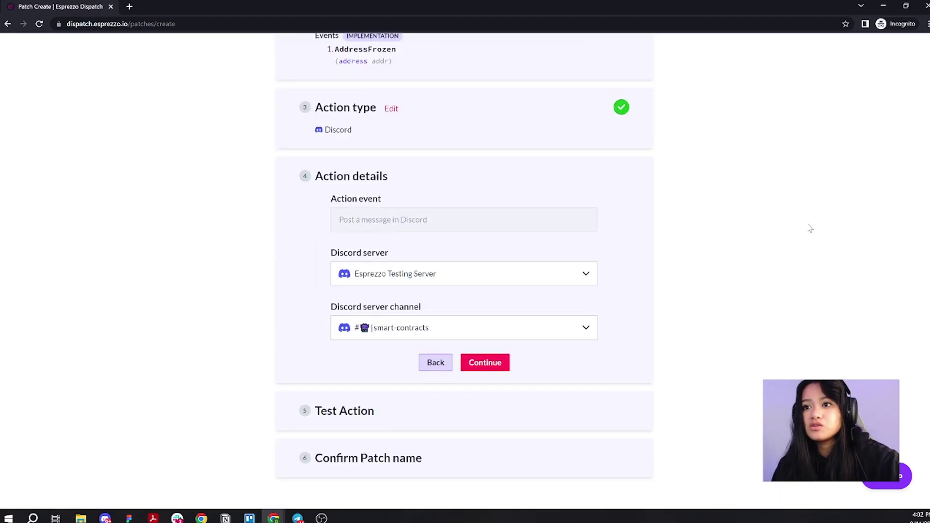
scroll("up", 3)
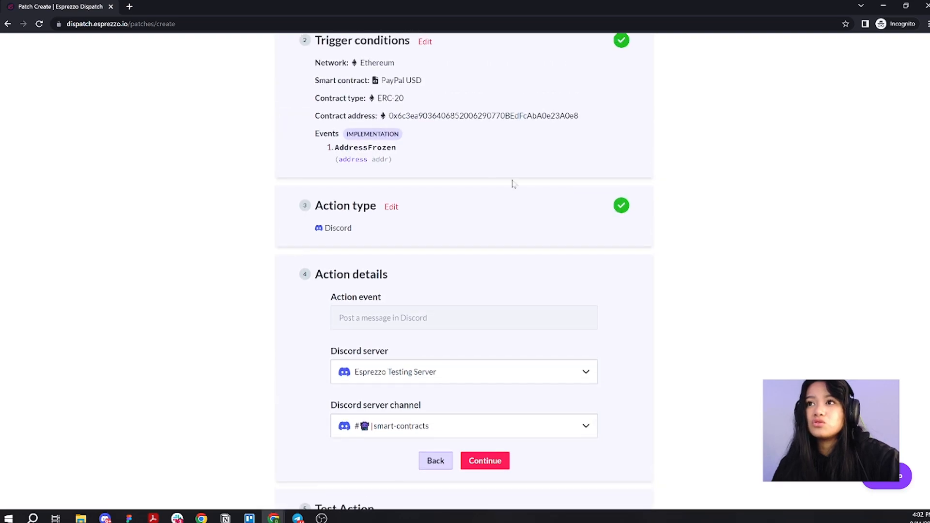
scroll("up", 3)
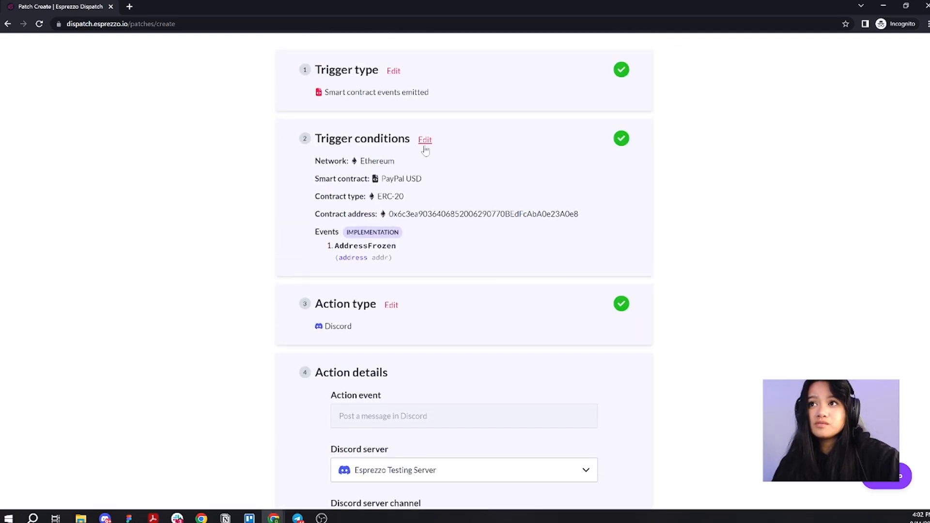
left_click(425, 140)
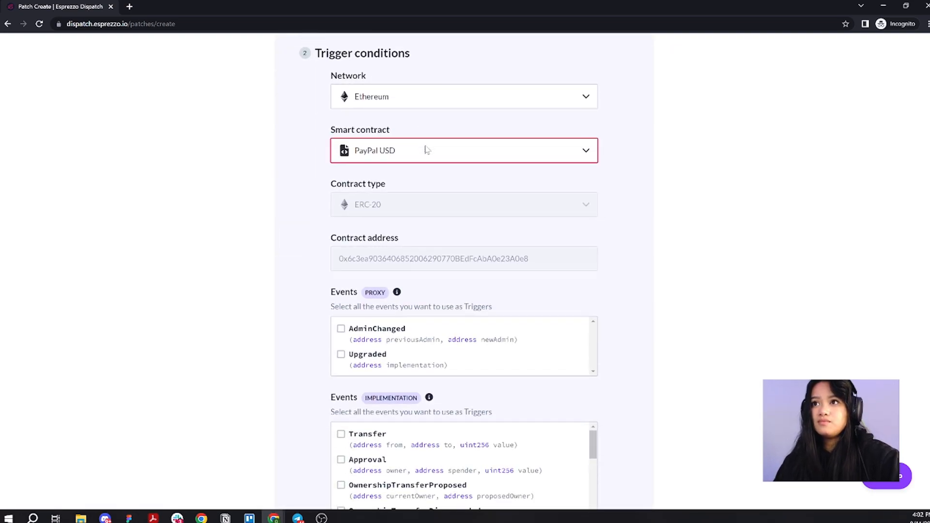
mouse_move(575, 213)
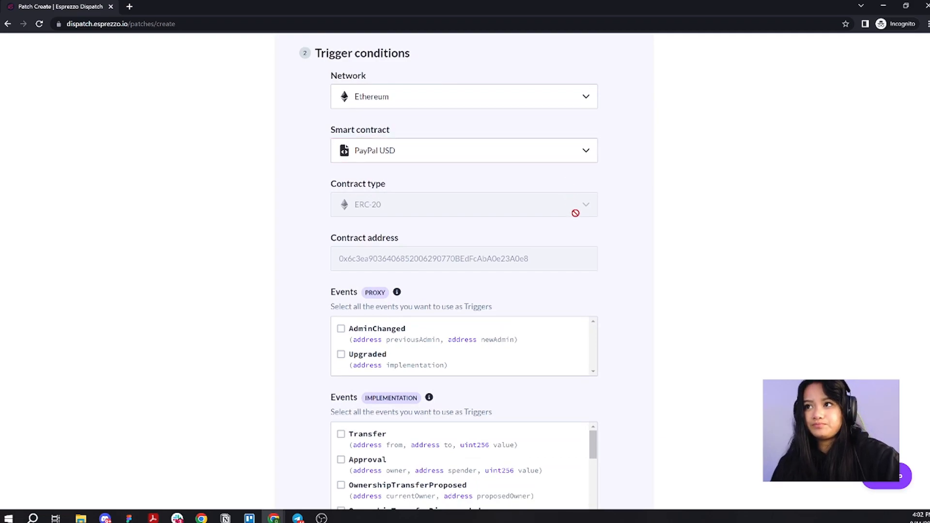
Tick SupplyIncreased, SupplyDecreased and SupplyControllerSet and untick AddressFrozen.
scroll("down", 3)
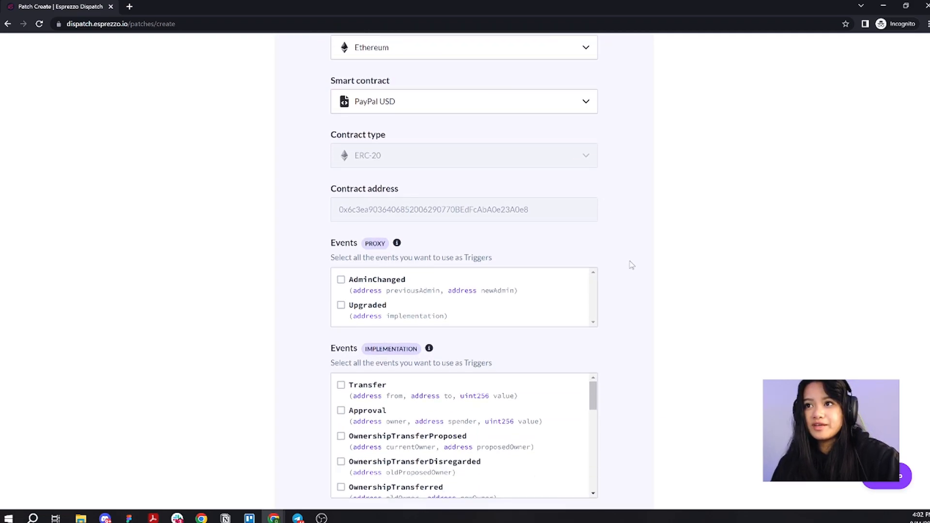
scroll("down", 3)
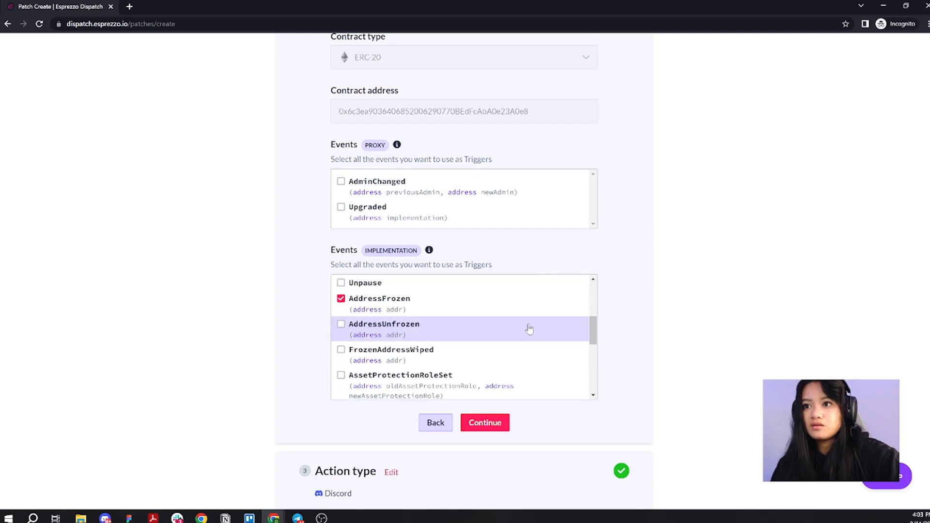
scroll("down", 3)
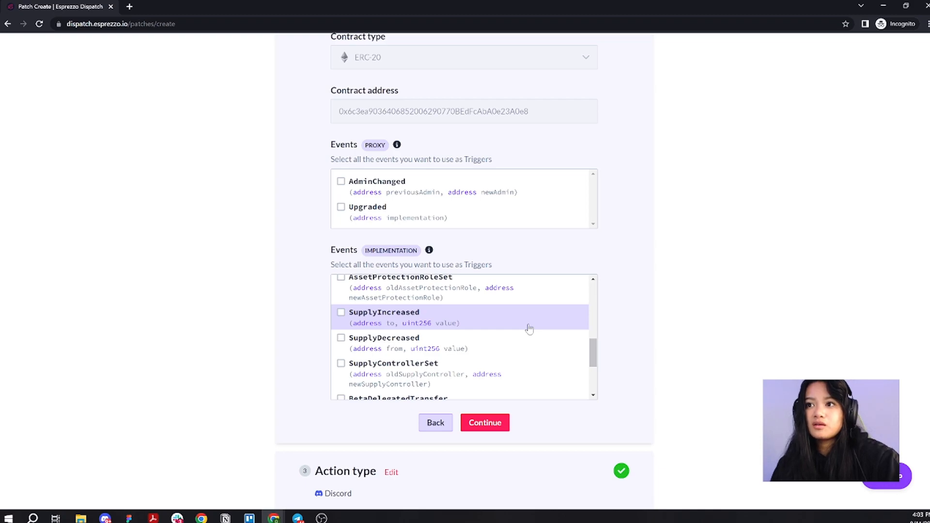
left_click(342, 312)
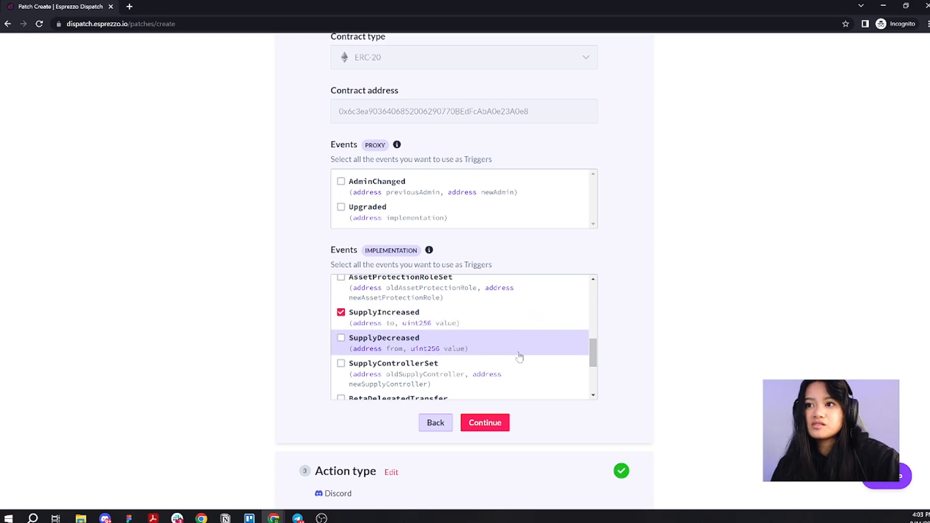
left_click(342, 338)
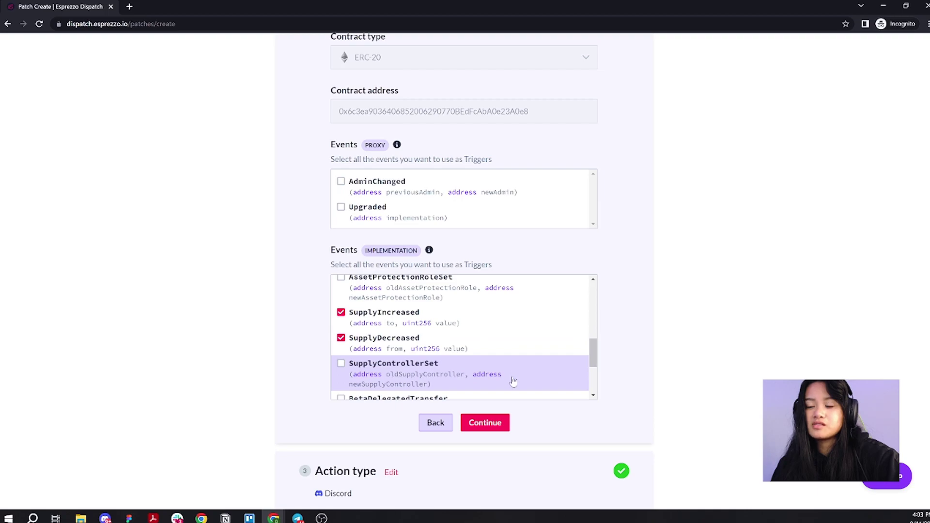
left_click(341, 363)
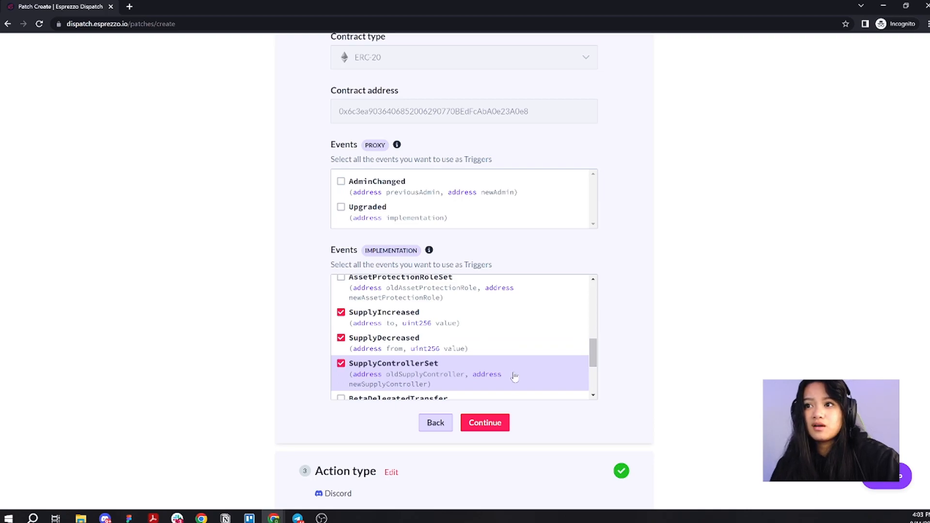
mouse_move(516, 373)
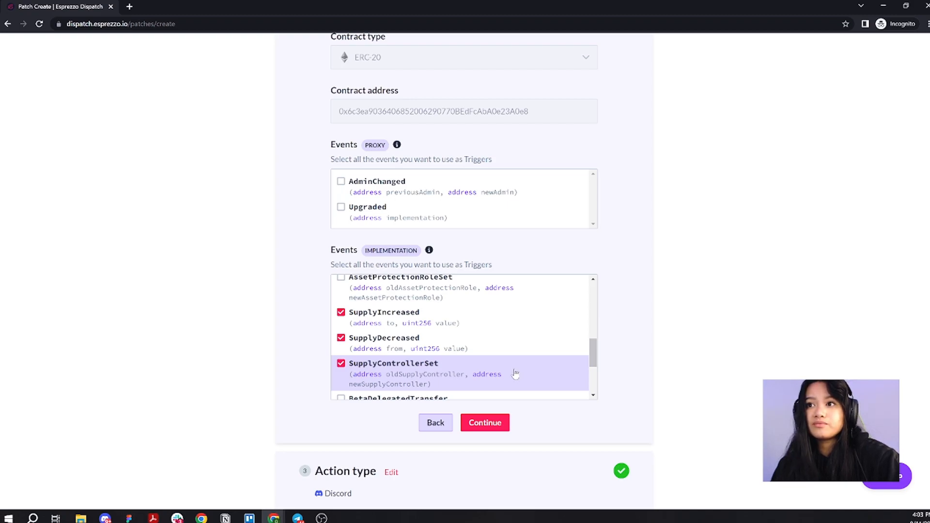
scroll("down", 3)
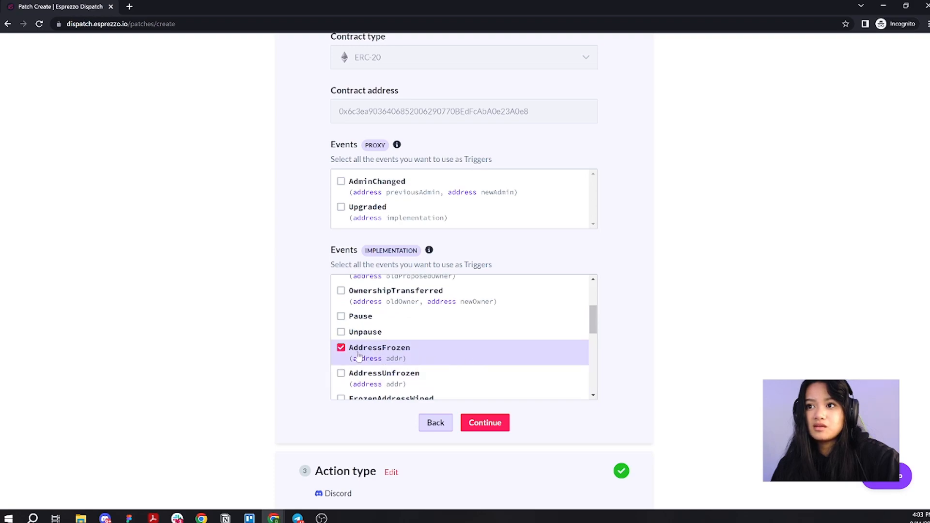
left_click(341, 347)
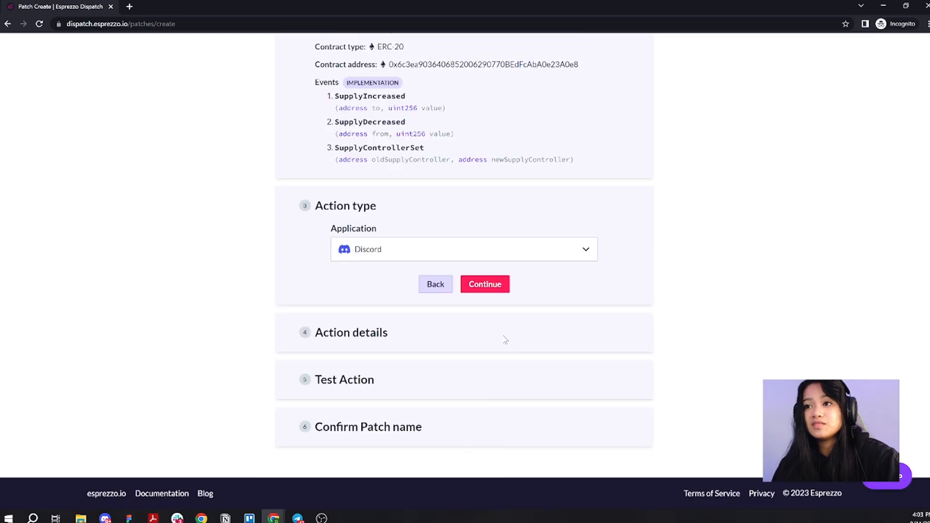
Keep the Discord smart-contracts action, send a successful test message and continue to naming.
left_click(484, 284)
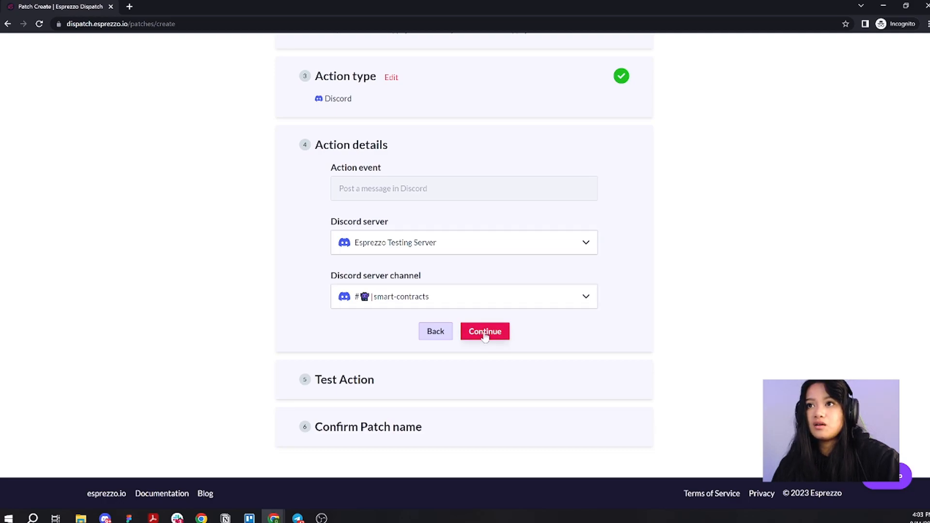
left_click(485, 332)
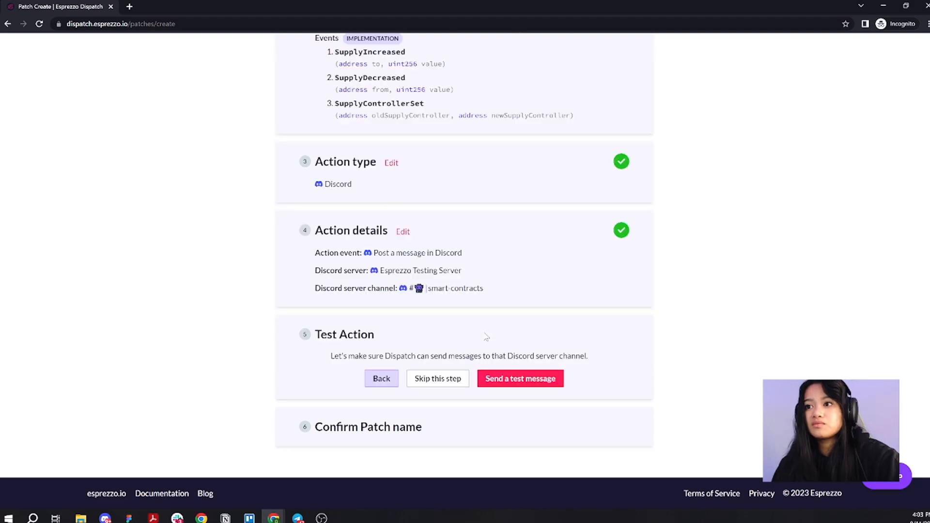
left_click(519, 379)
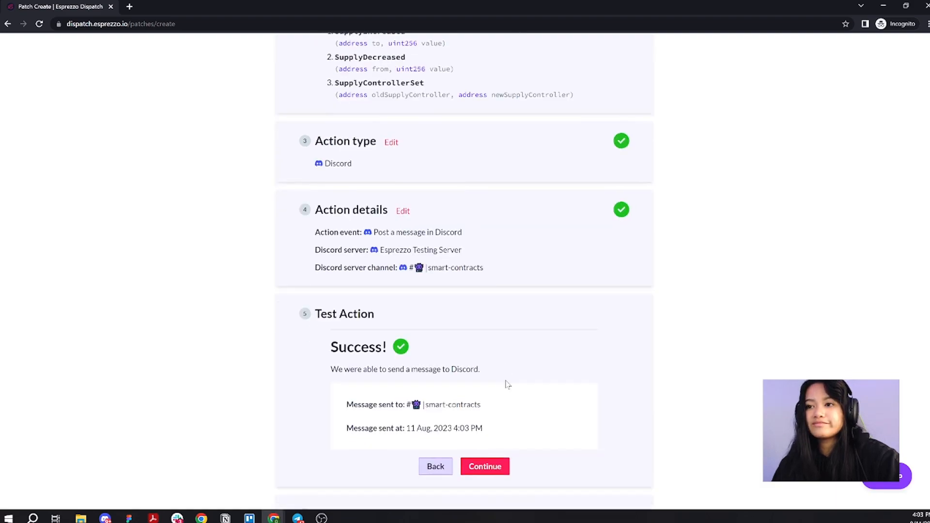
left_click(484, 466)
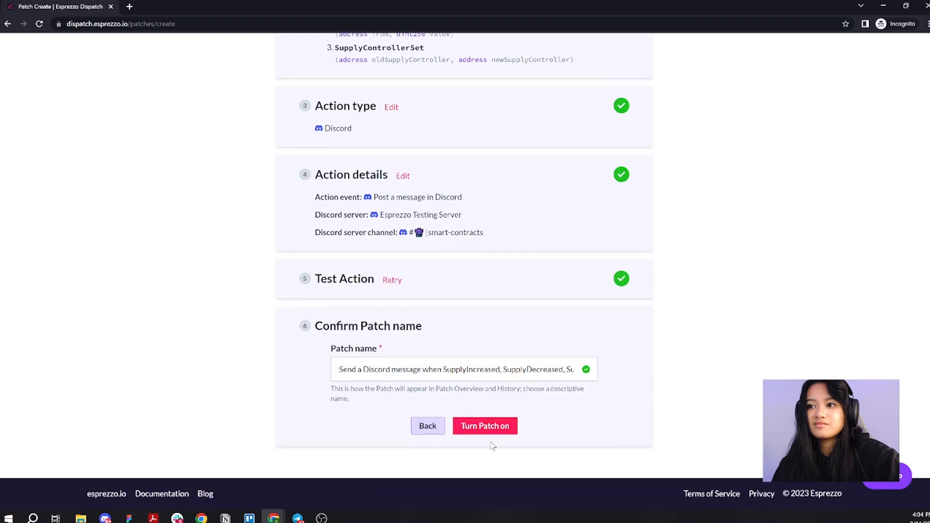
Replace the default patch name with 'PayPal supply changes to Discord' and turn the patch on.
triple_click(456, 369)
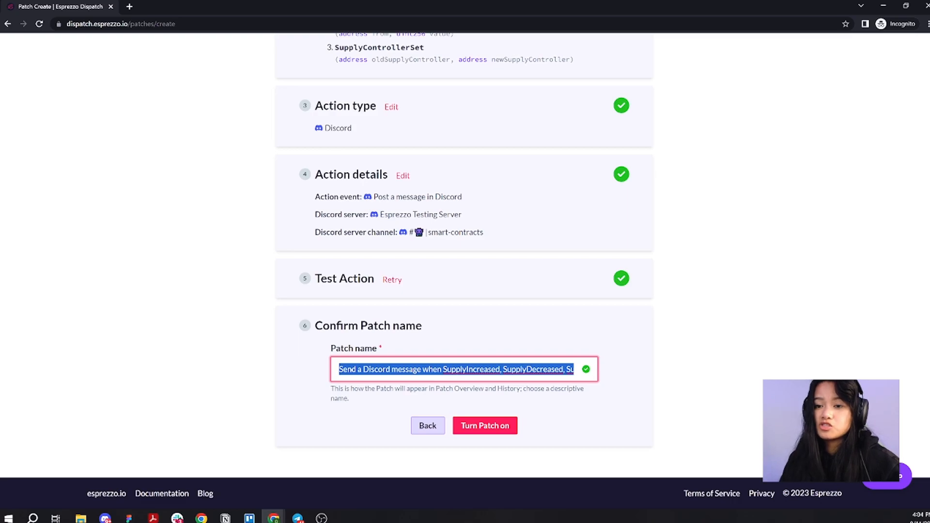
type("PayPal")
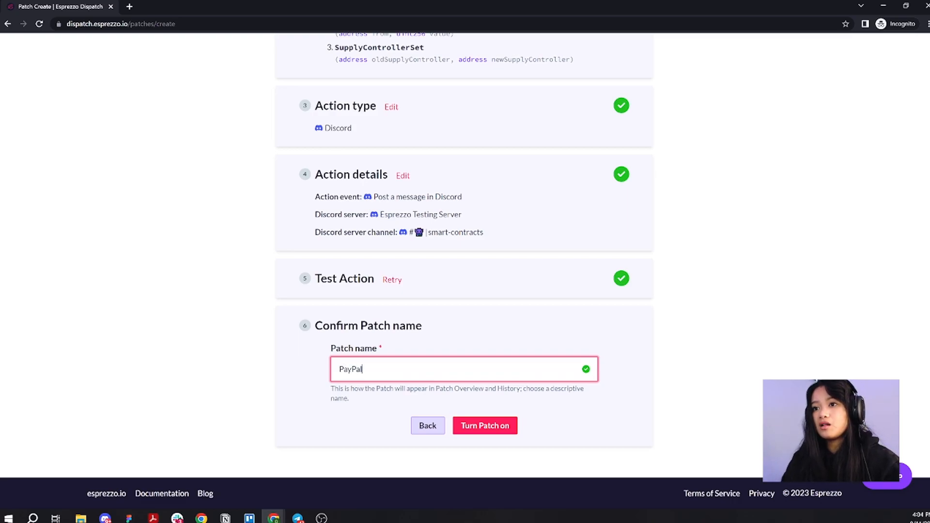
type("supply chang")
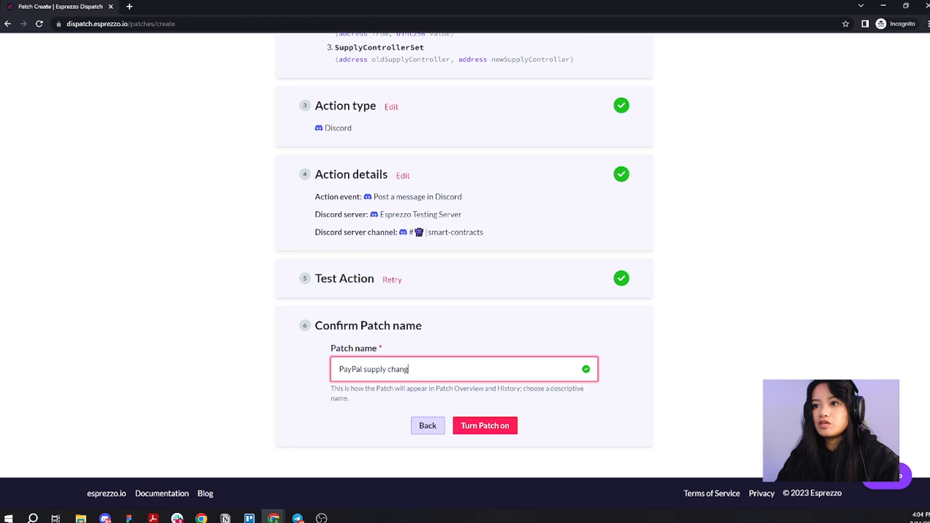
type("es to d")
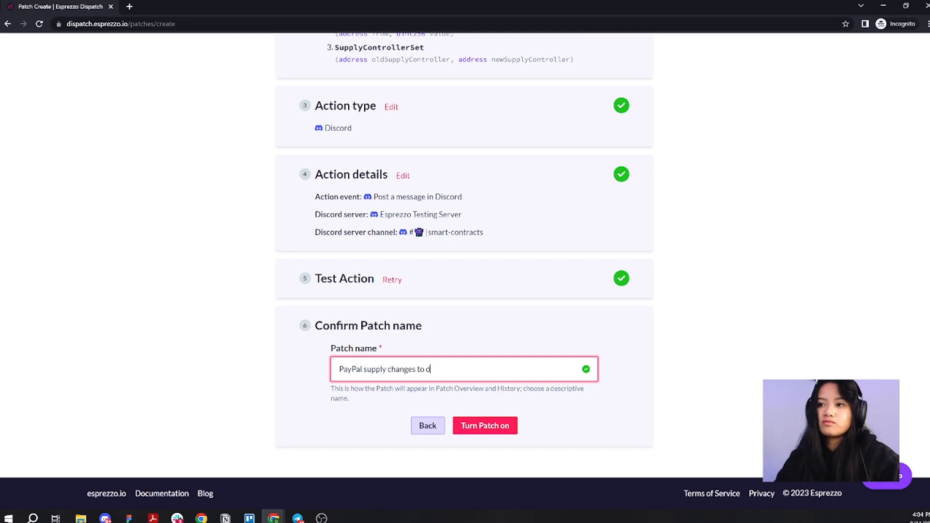
type("Discord")
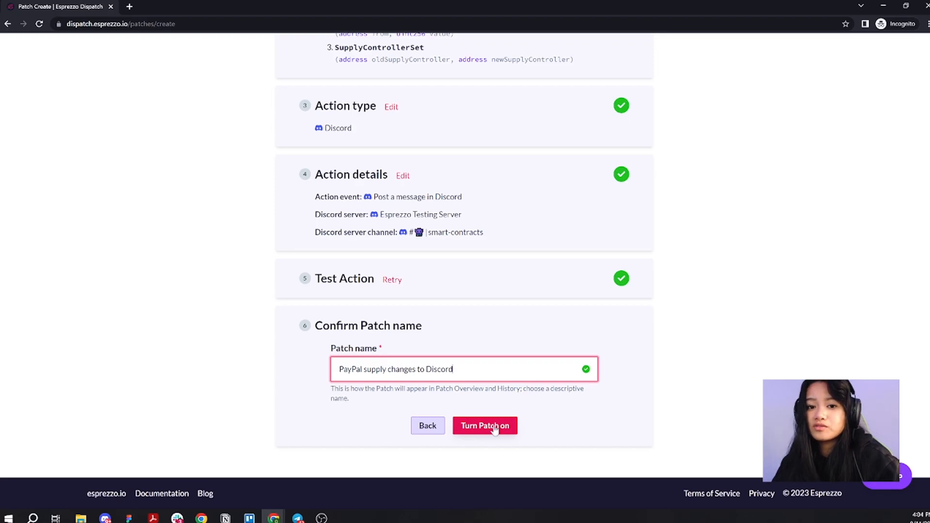
left_click(484, 425)
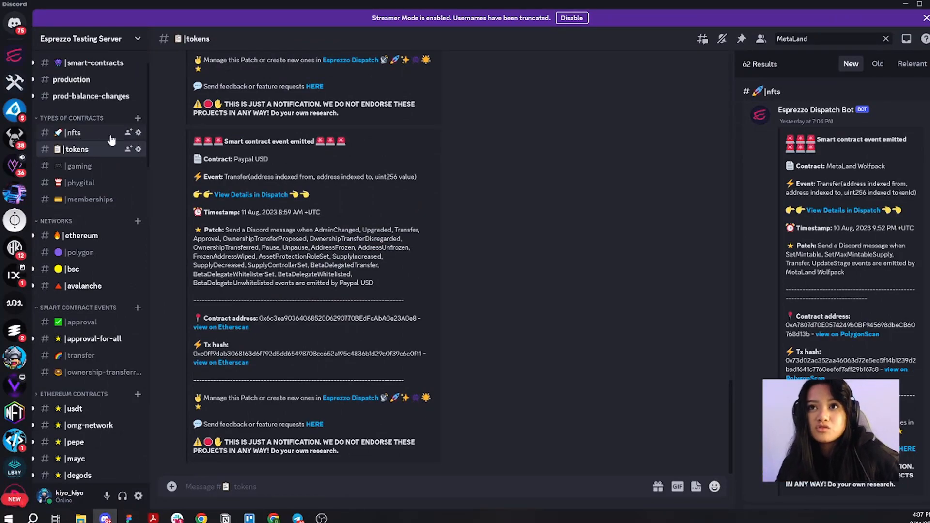
mouse_move(352, 155)
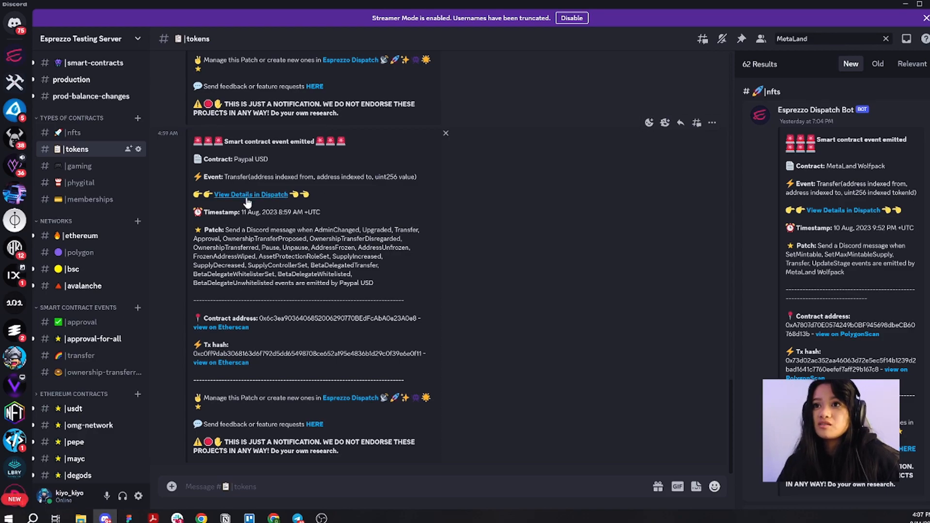
Follow the #tokens notification's View Details link, confirming Visit Site, to reach Dispatch's patch history.
left_click(250, 194)
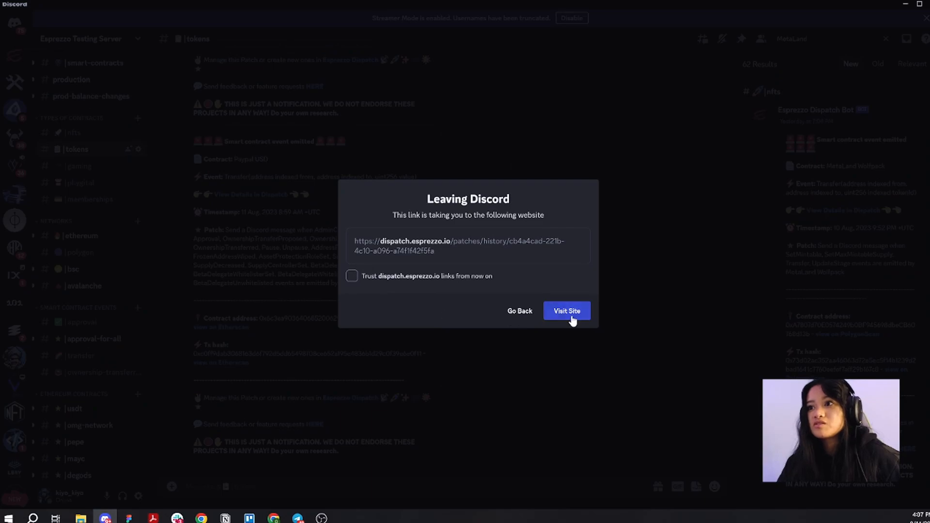
left_click(566, 310)
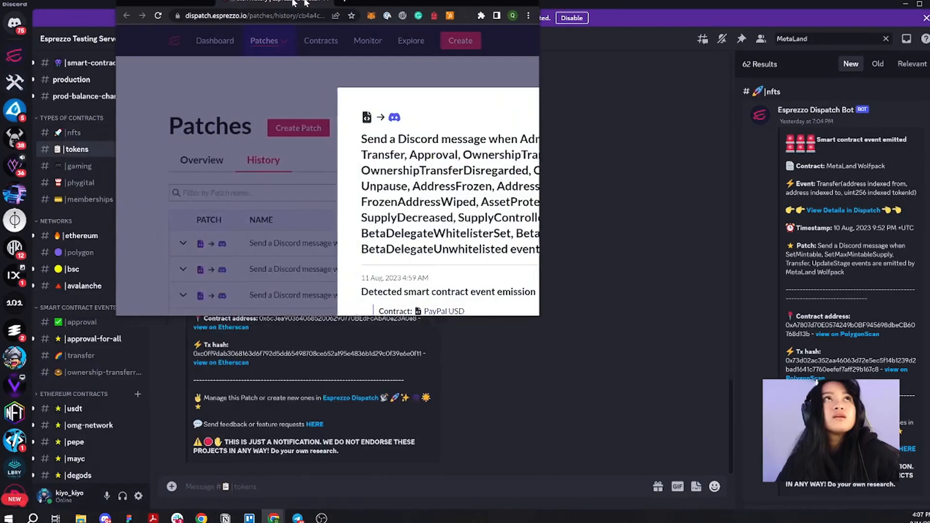